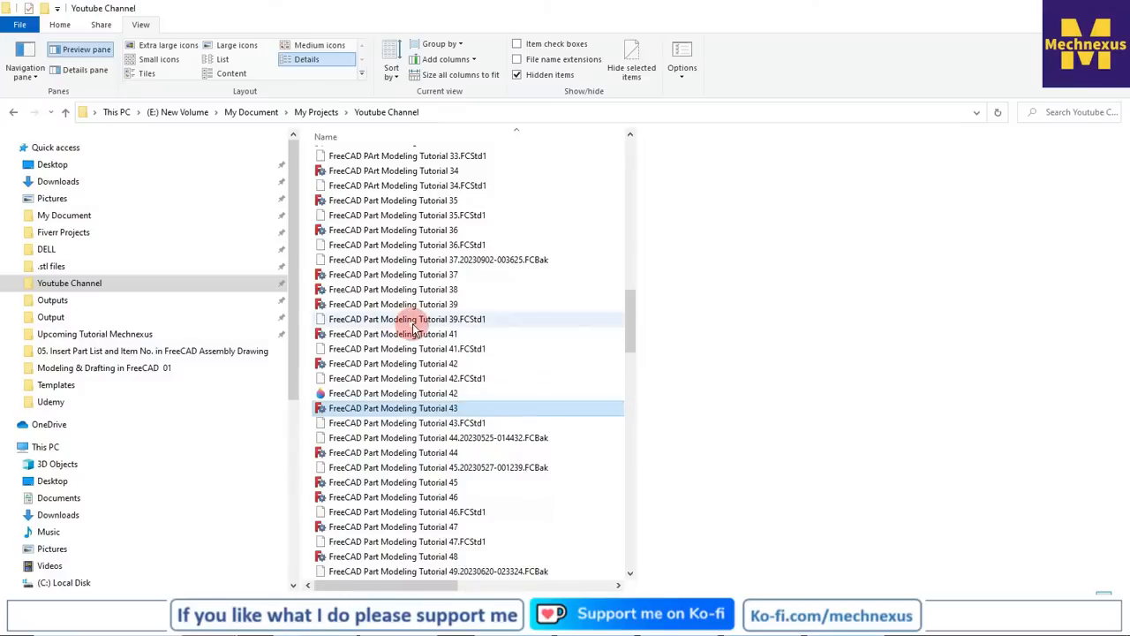
Scroll the Youtube Channel folder and select FreeCAD Part Modeling Tutorial 55
scroll("down", 3)
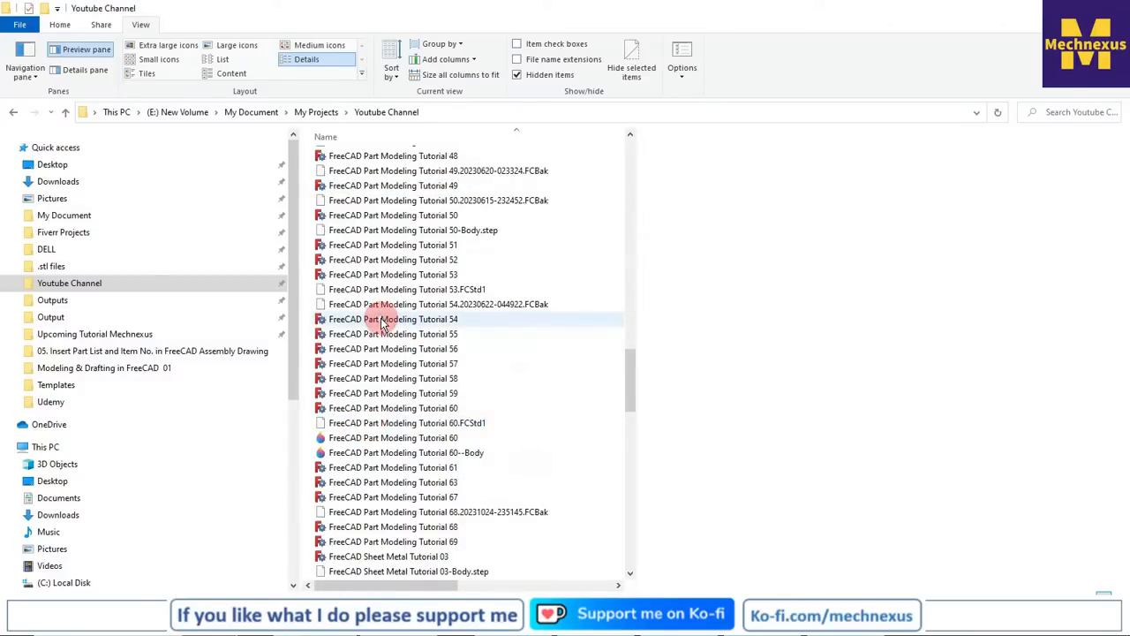
mouse_move(392, 318)
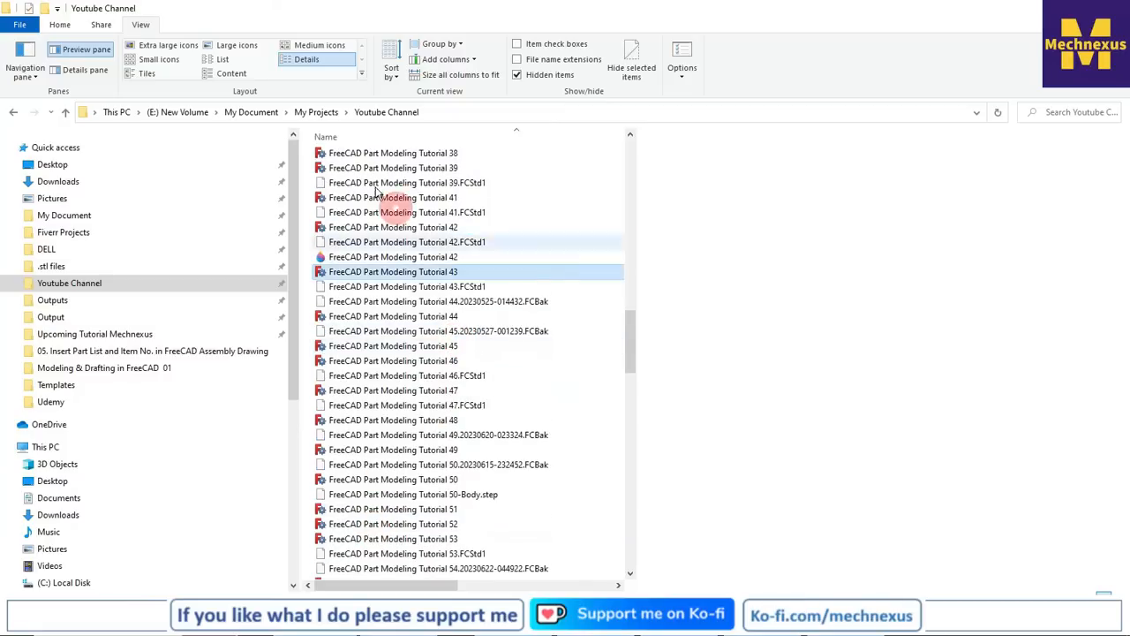
scroll("down", 3)
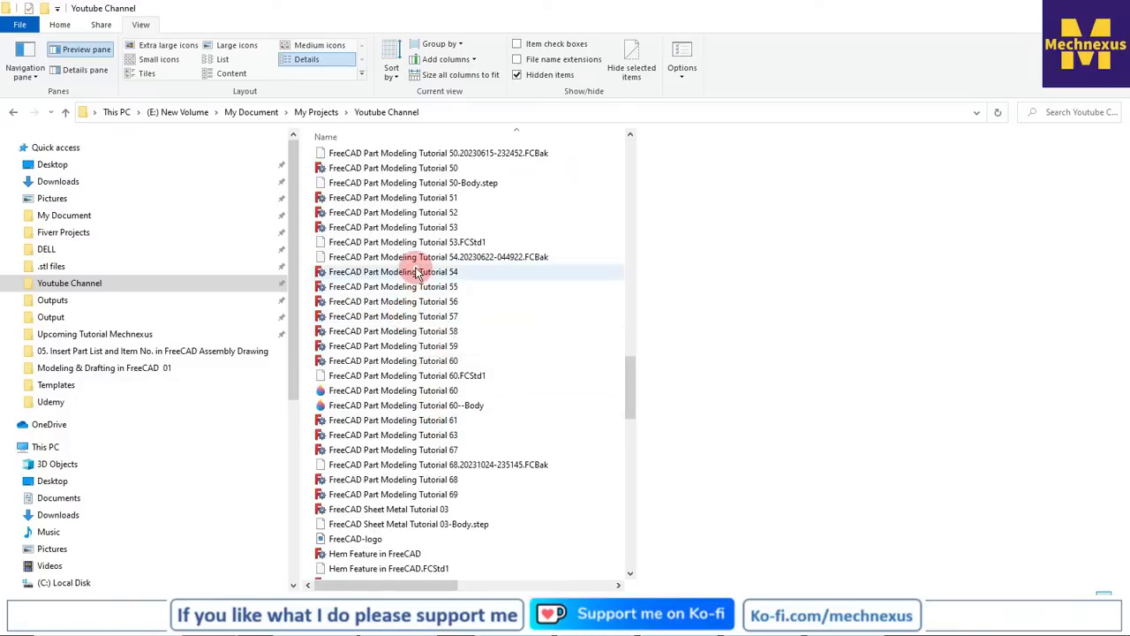
left_click(392, 286)
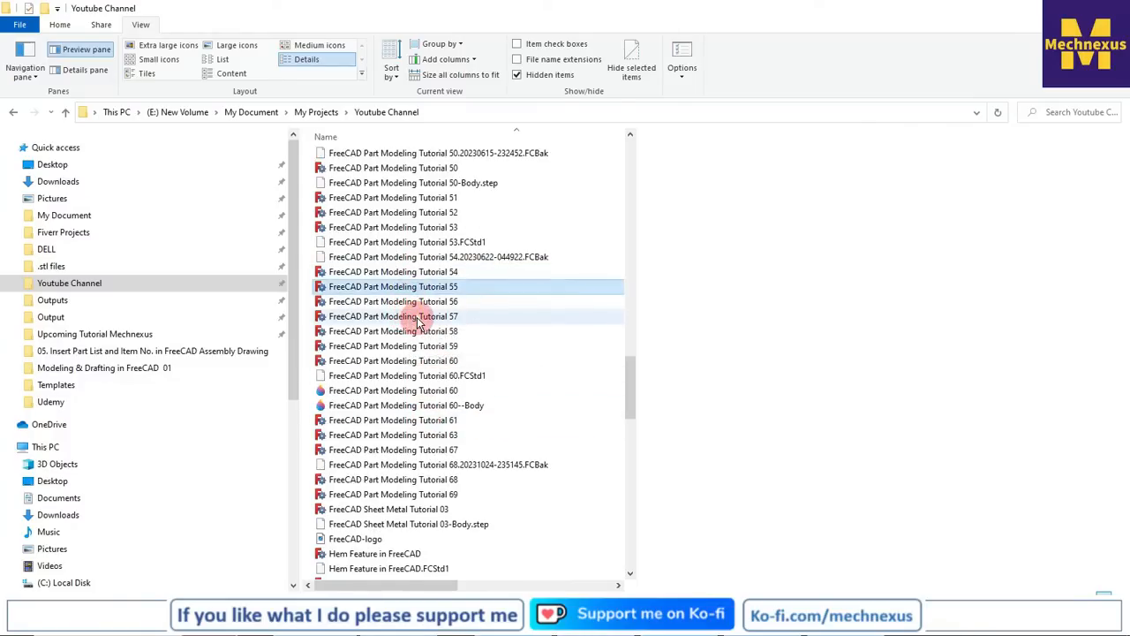
mouse_move(402, 325)
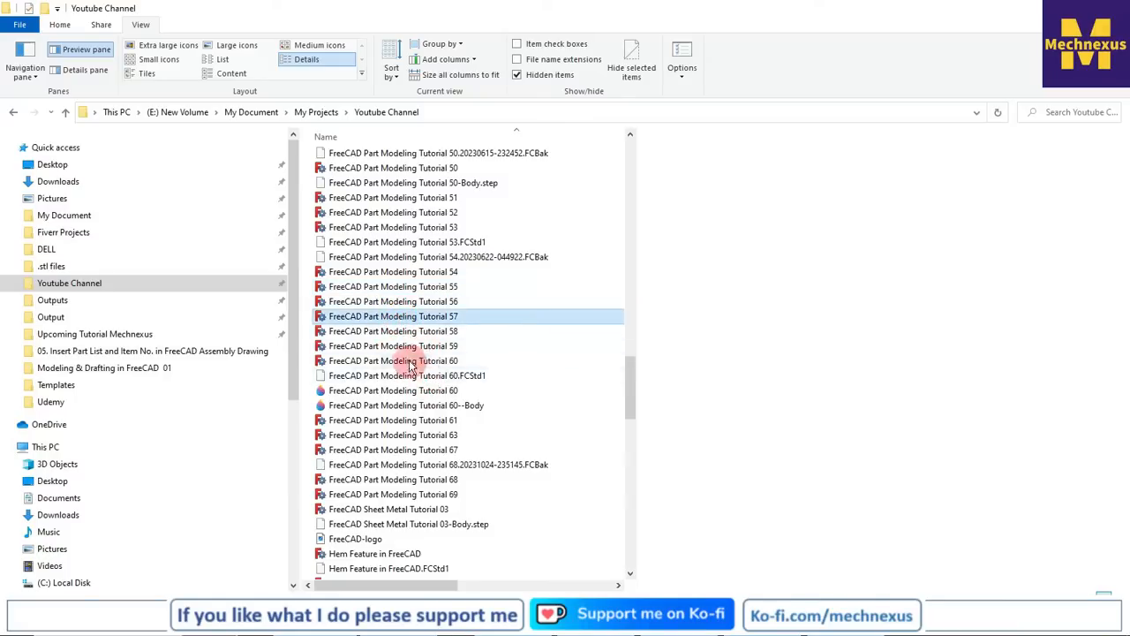
mouse_move(519, 433)
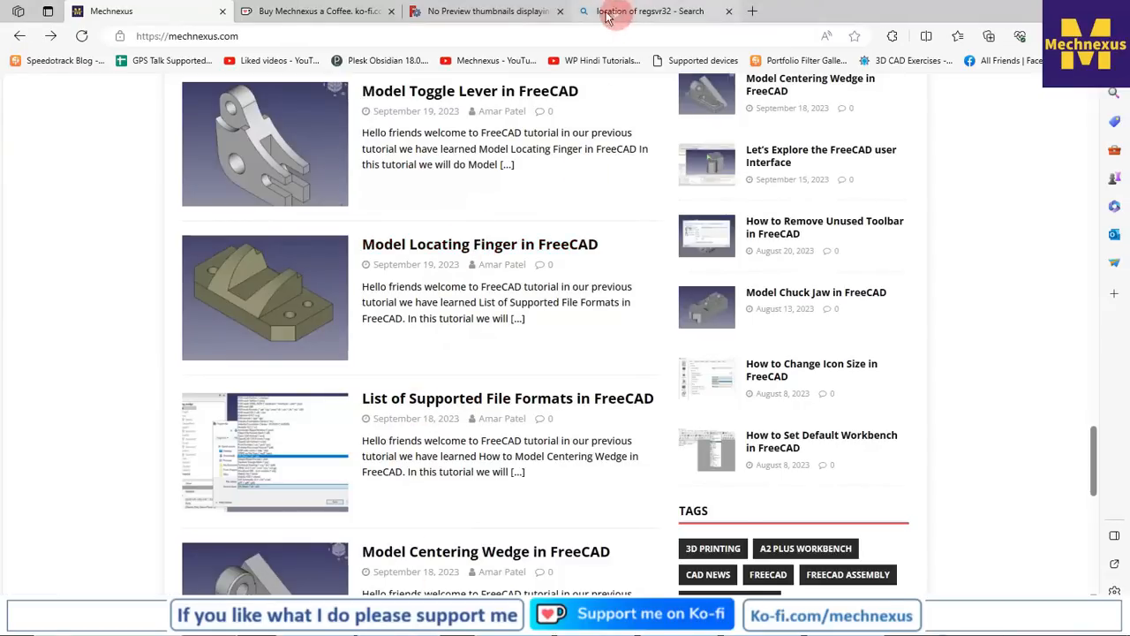
Switch to the 'No Preview thumbnails displaying in Explorer' thread and read through its replies
left_click(487, 11)
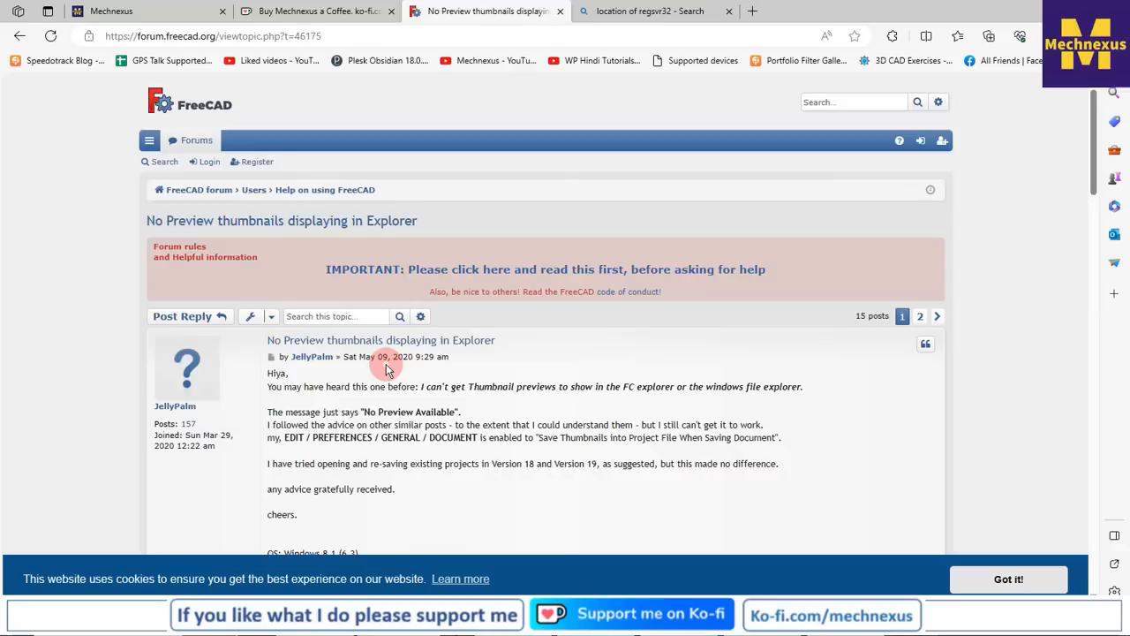
mouse_move(567, 282)
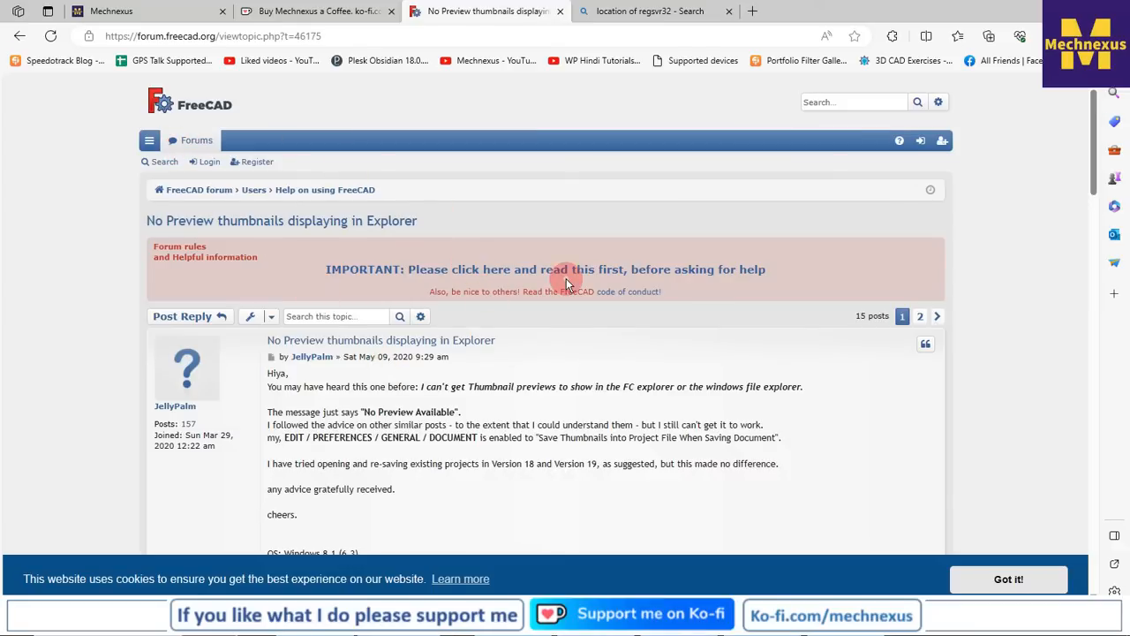
scroll("down", 3)
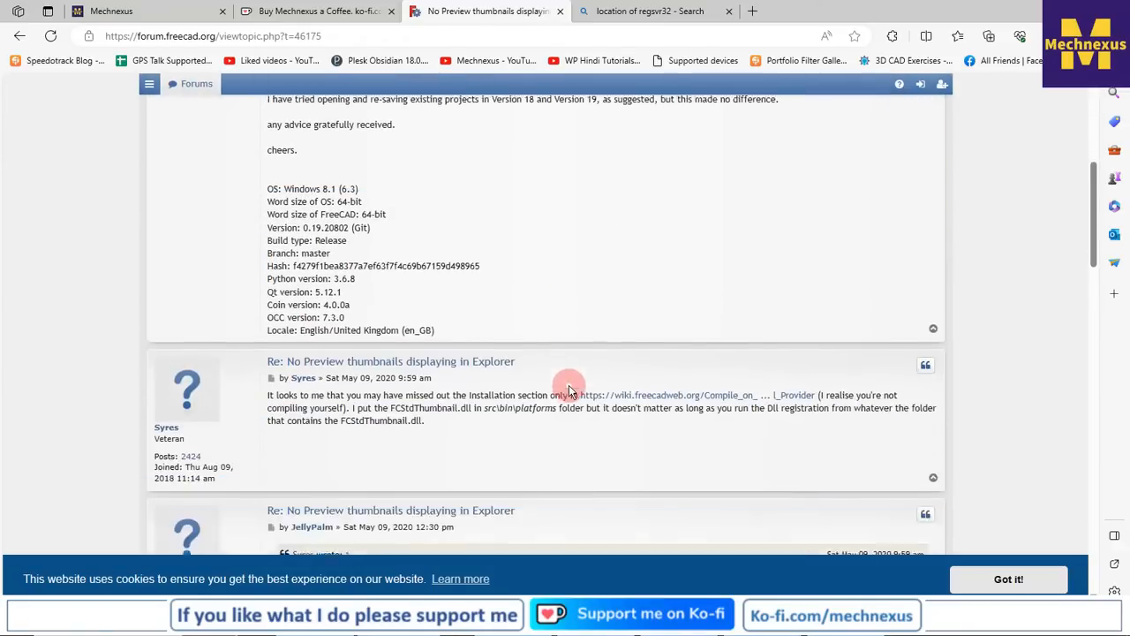
scroll("down", 3)
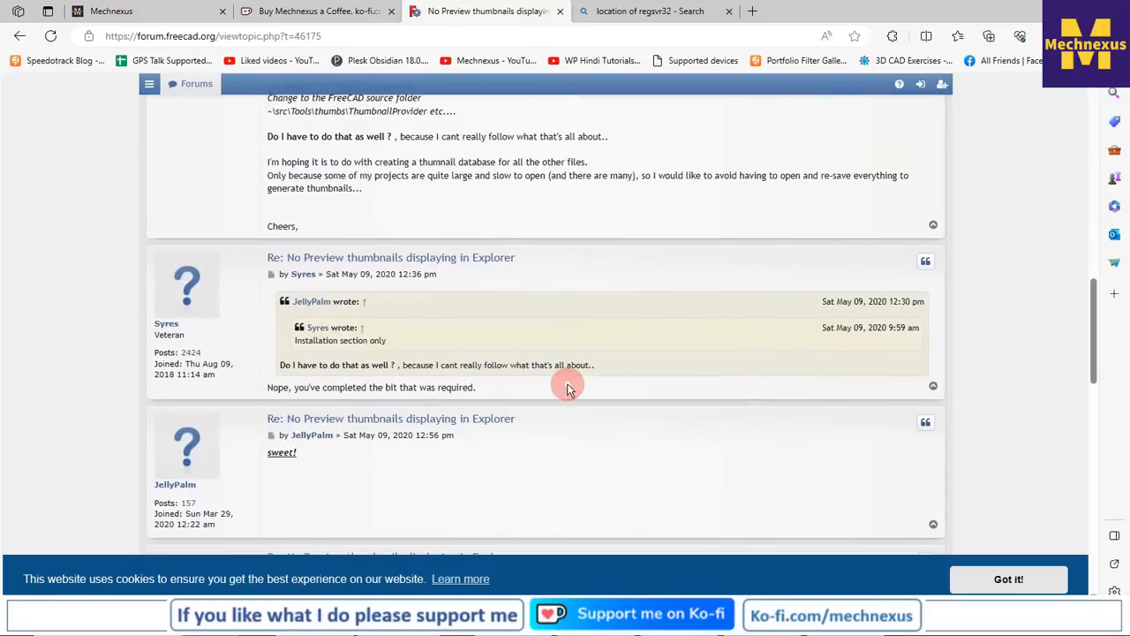
scroll("down", 3)
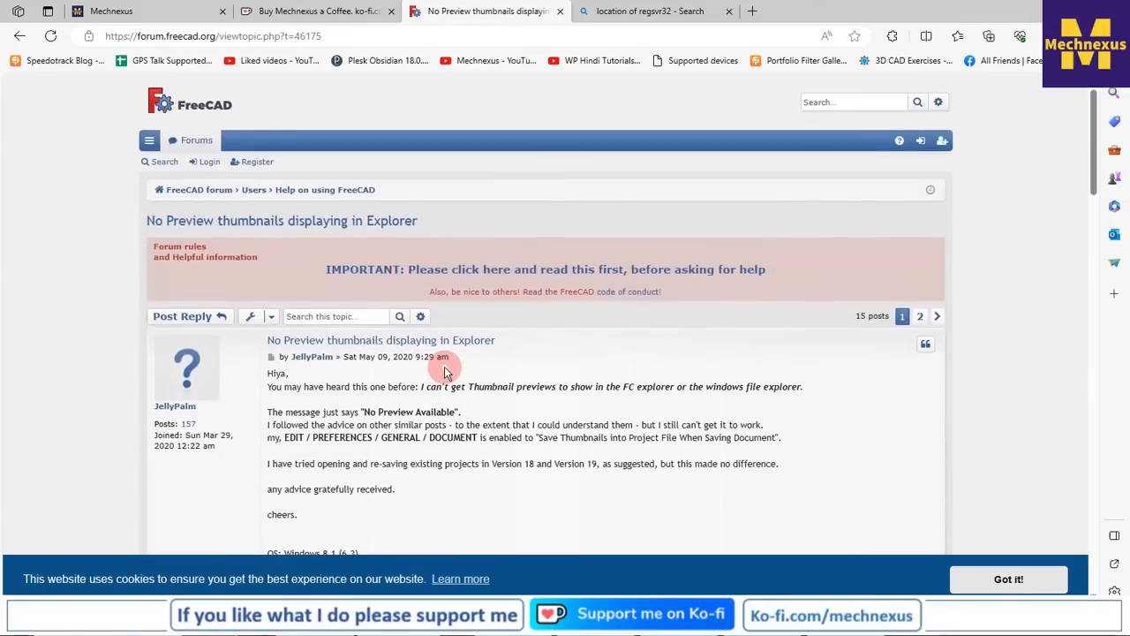
mouse_move(438, 449)
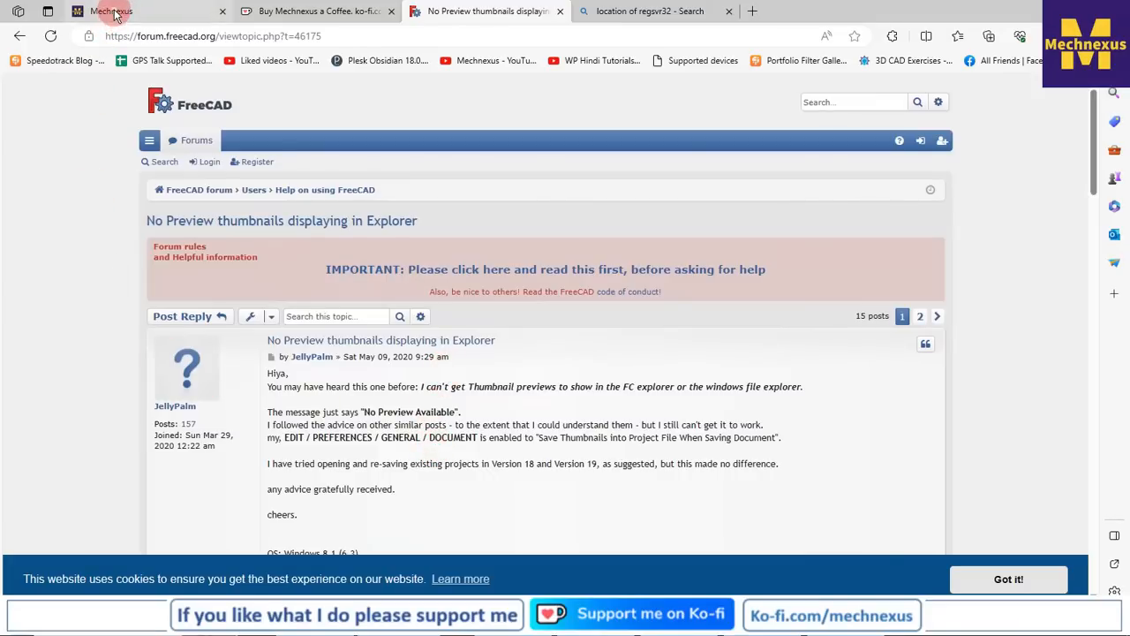
Switch to the Mechnexus homepage and scroll through its tutorial posts
left_click(109, 10)
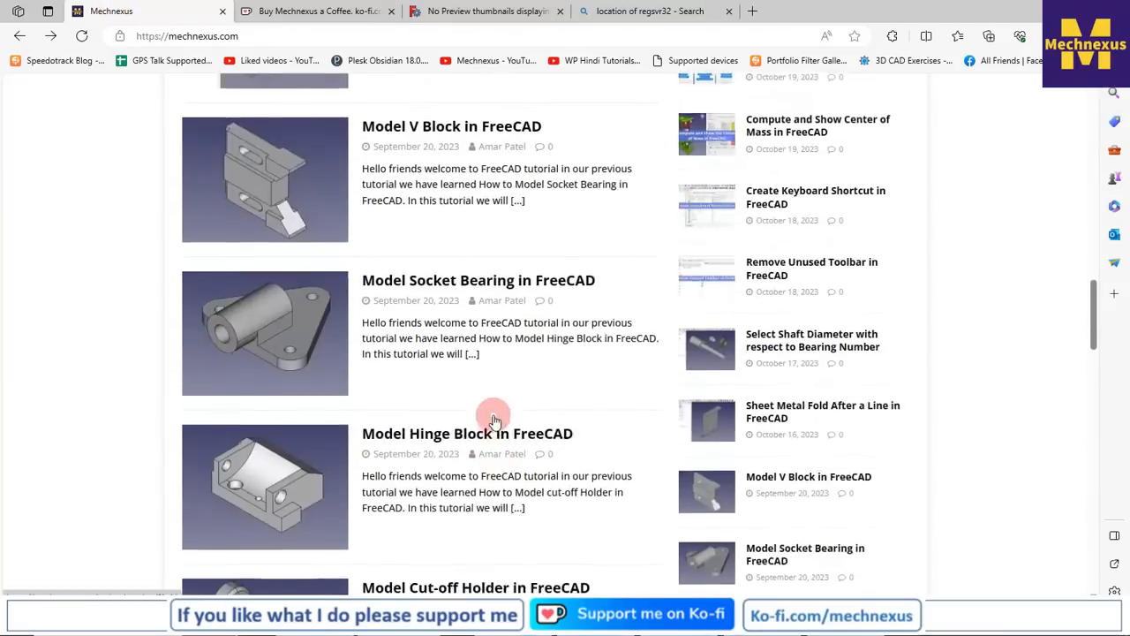
scroll("up", 3)
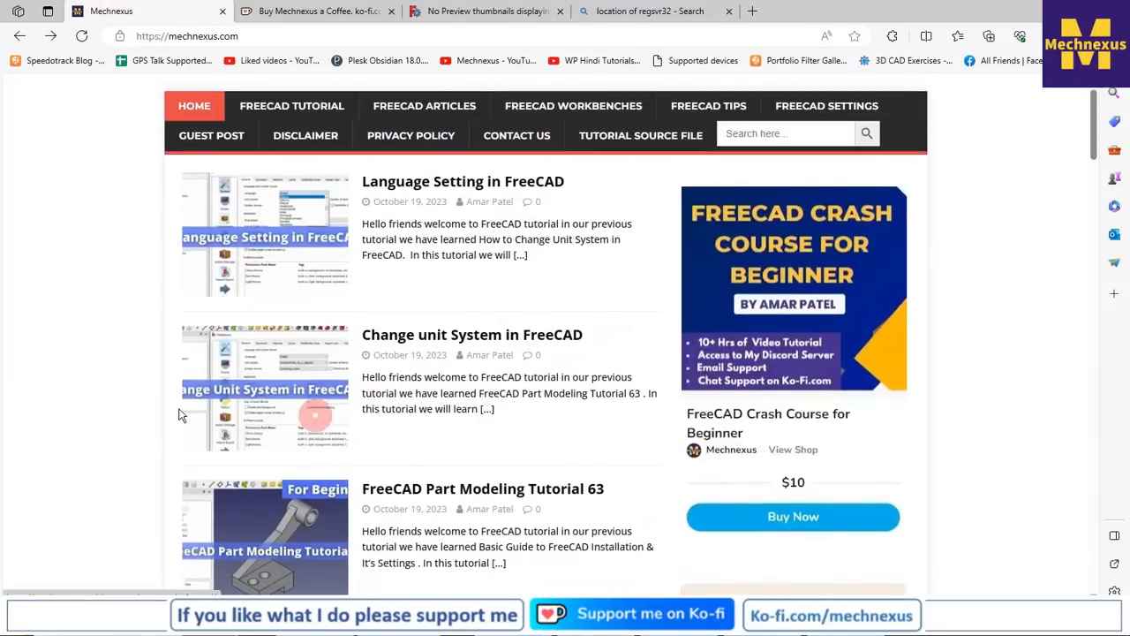
mouse_move(74, 410)
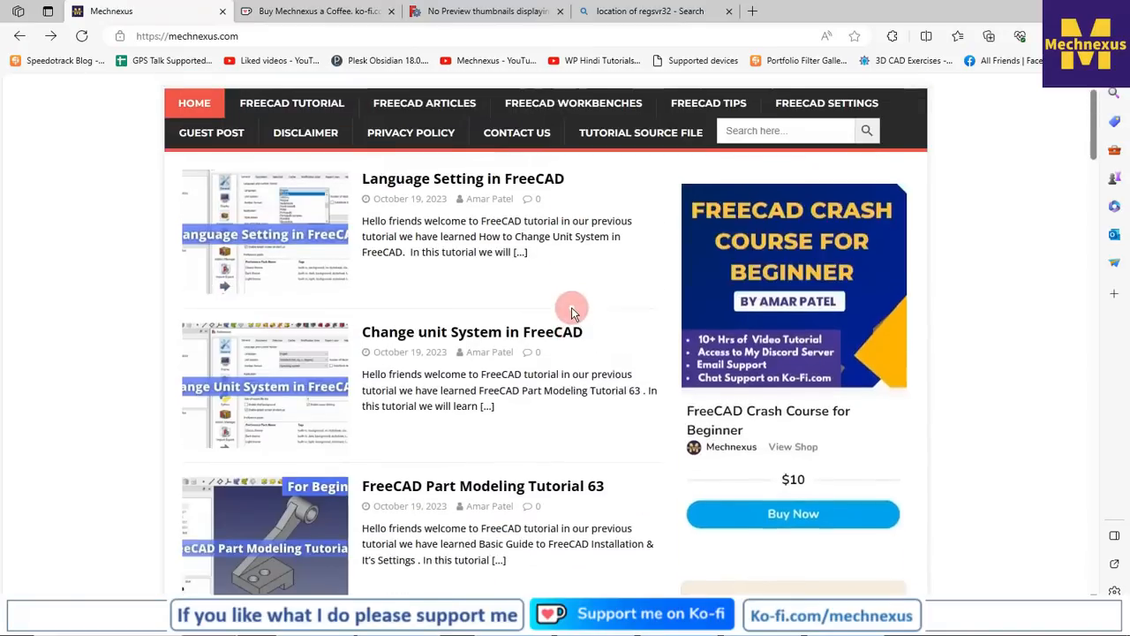
scroll("down", 3)
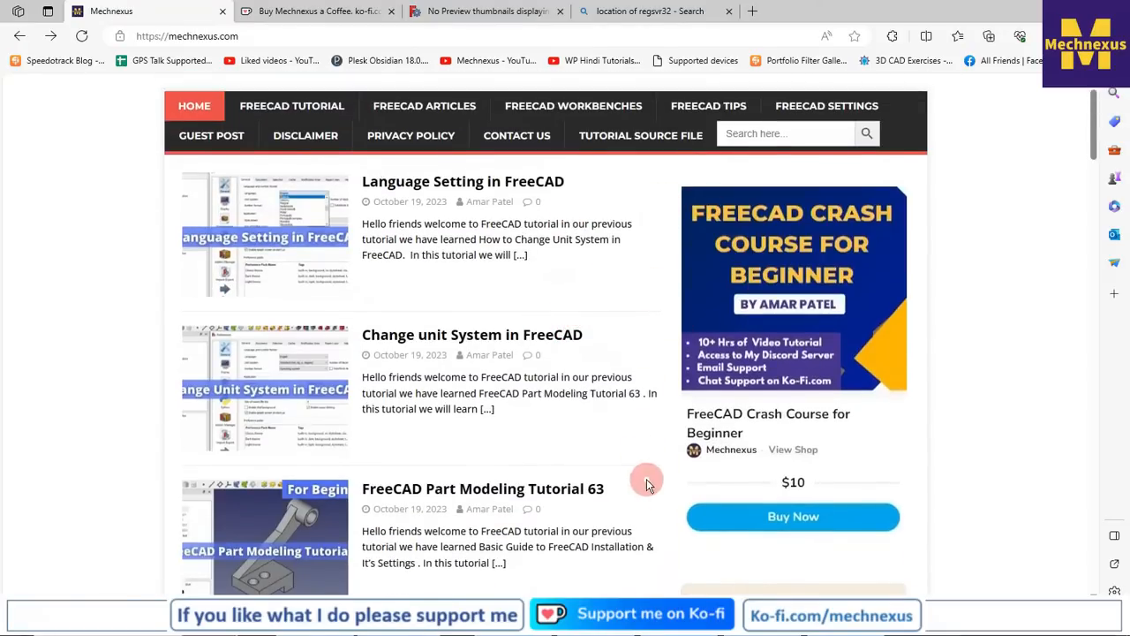
scroll("down", 3)
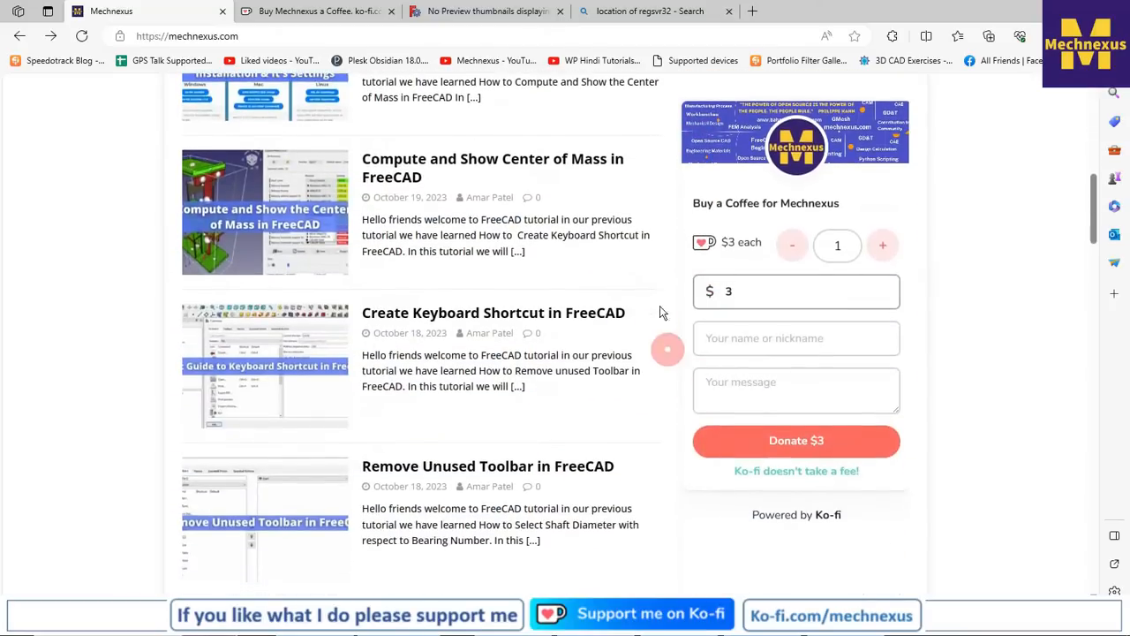
mouse_move(953, 494)
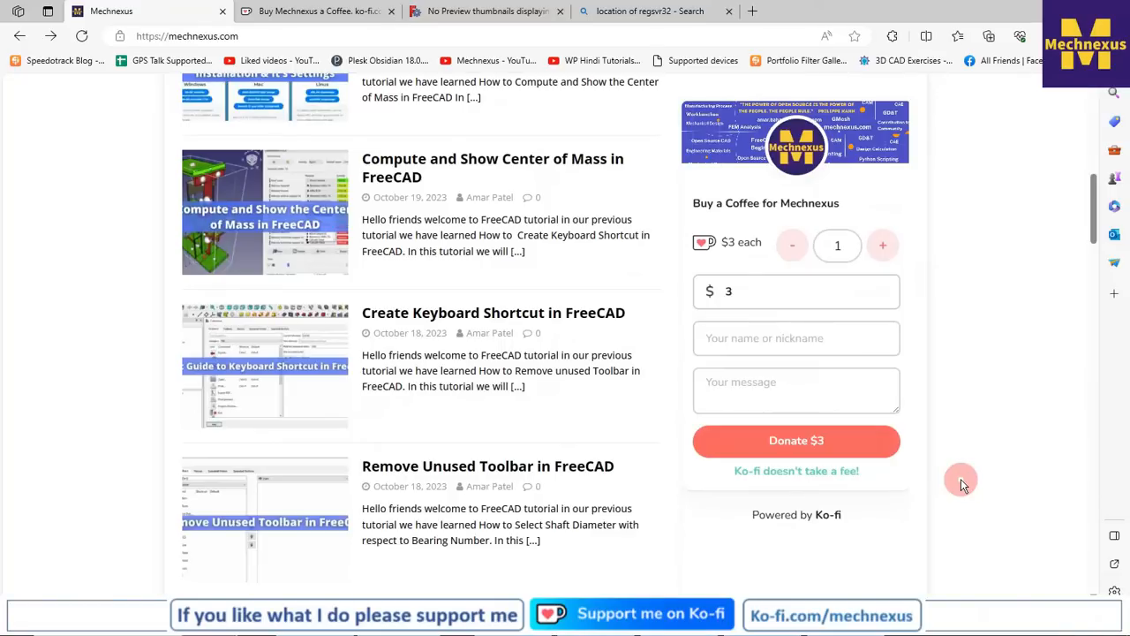
scroll("up", 3)
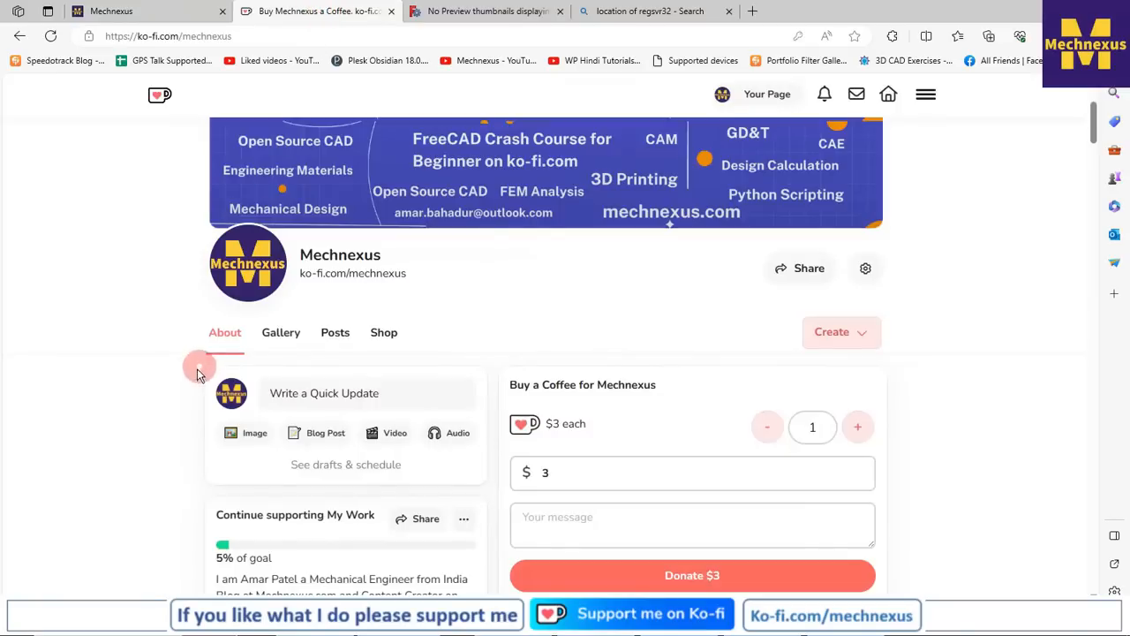
scroll("down", 3)
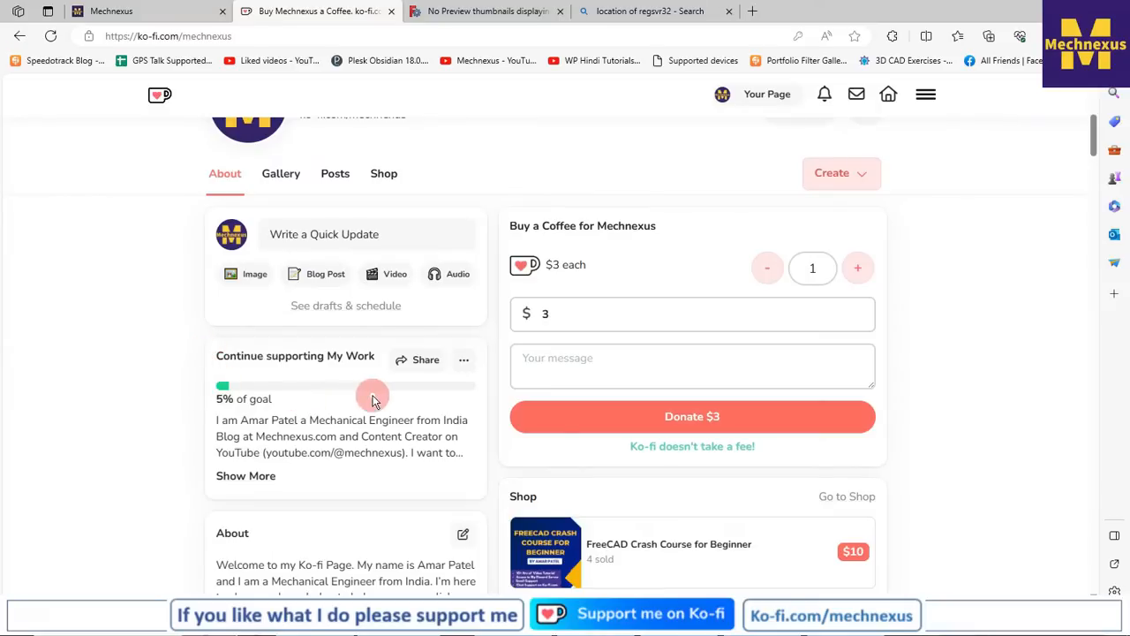
mouse_move(152, 370)
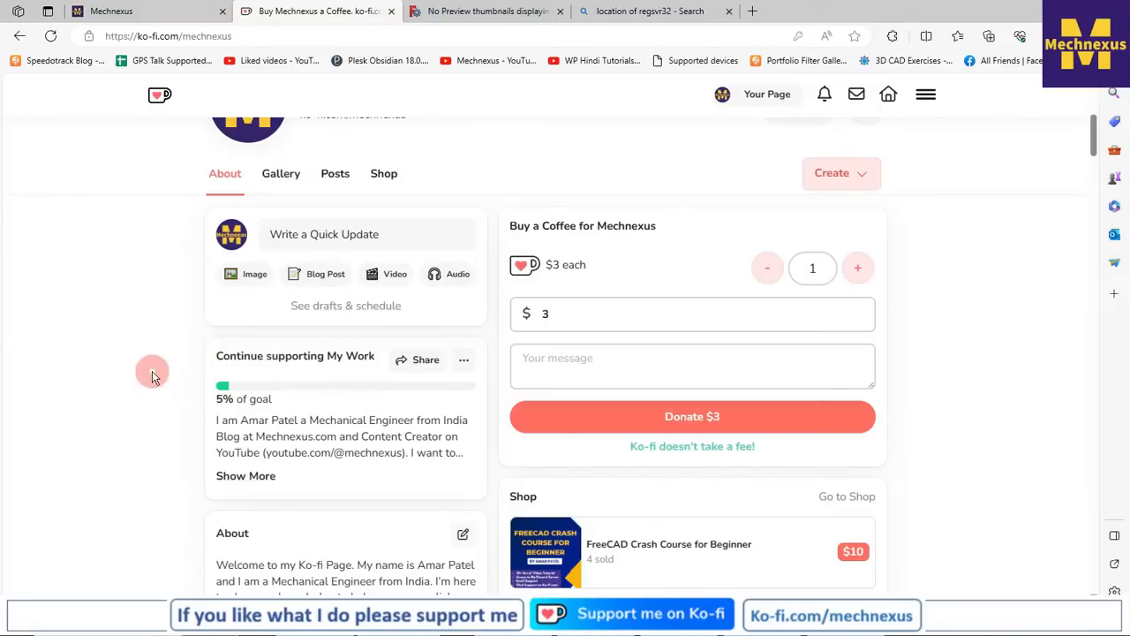
mouse_move(170, 493)
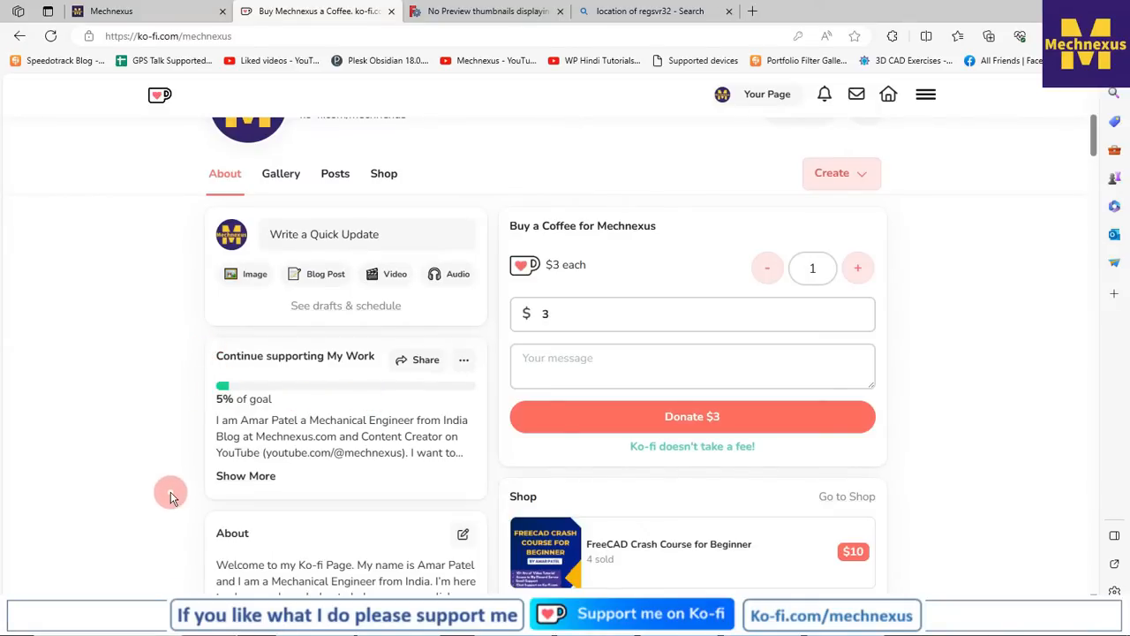
scroll("down", 3)
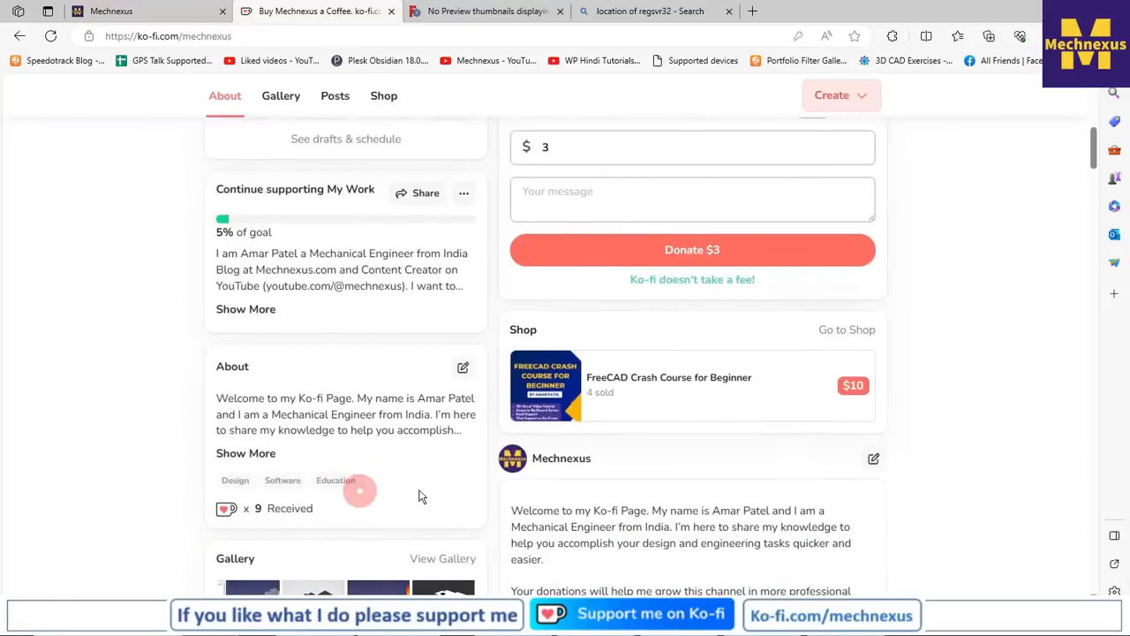
mouse_move(574, 362)
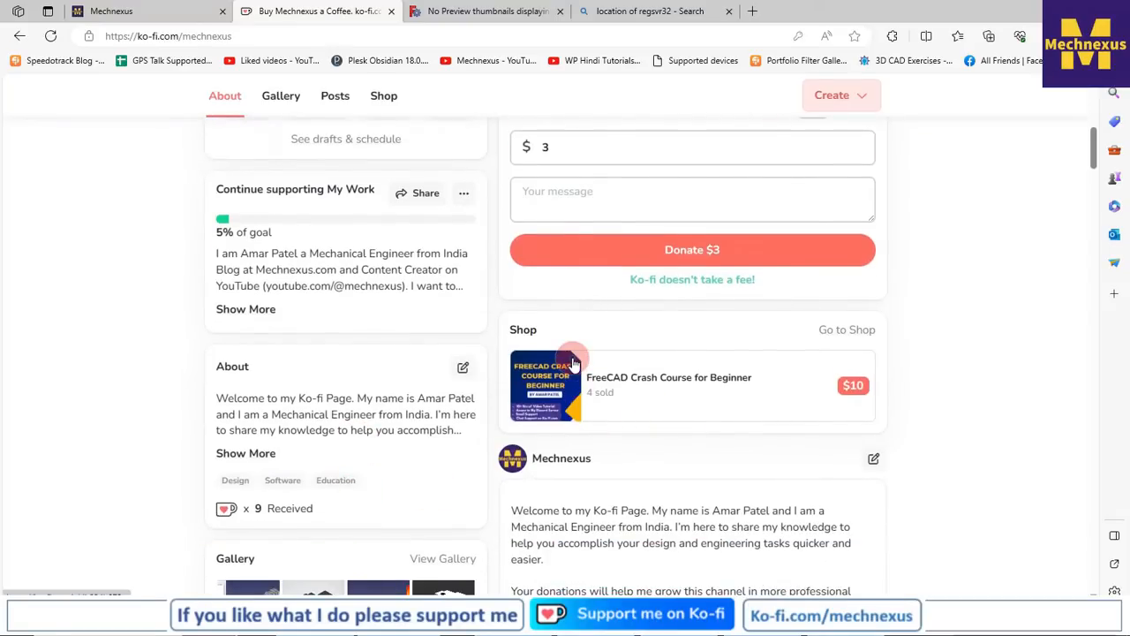
scroll("down", 3)
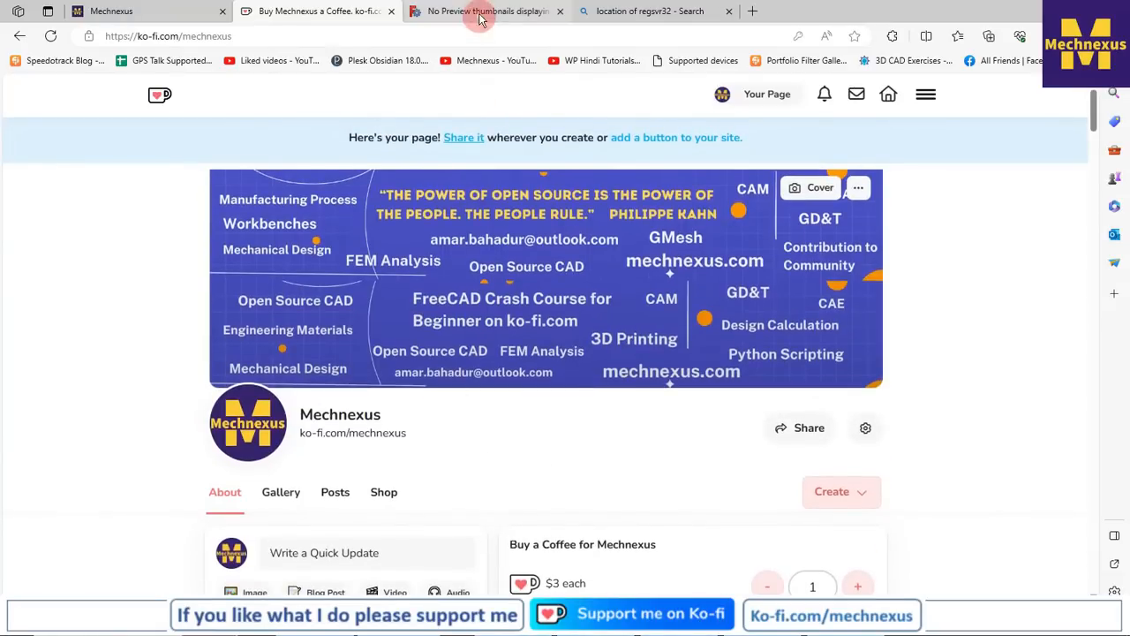
Return to the forum thread, find the DLL installation reply and start downloading the thumbnail zip link
left_click(481, 10)
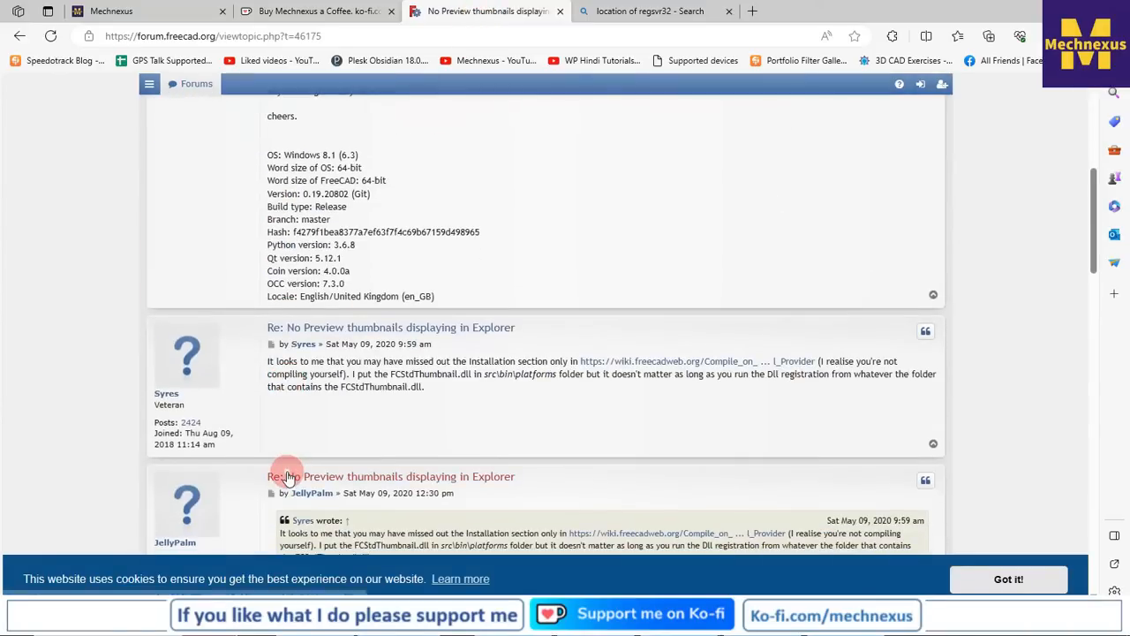
scroll("down", 3)
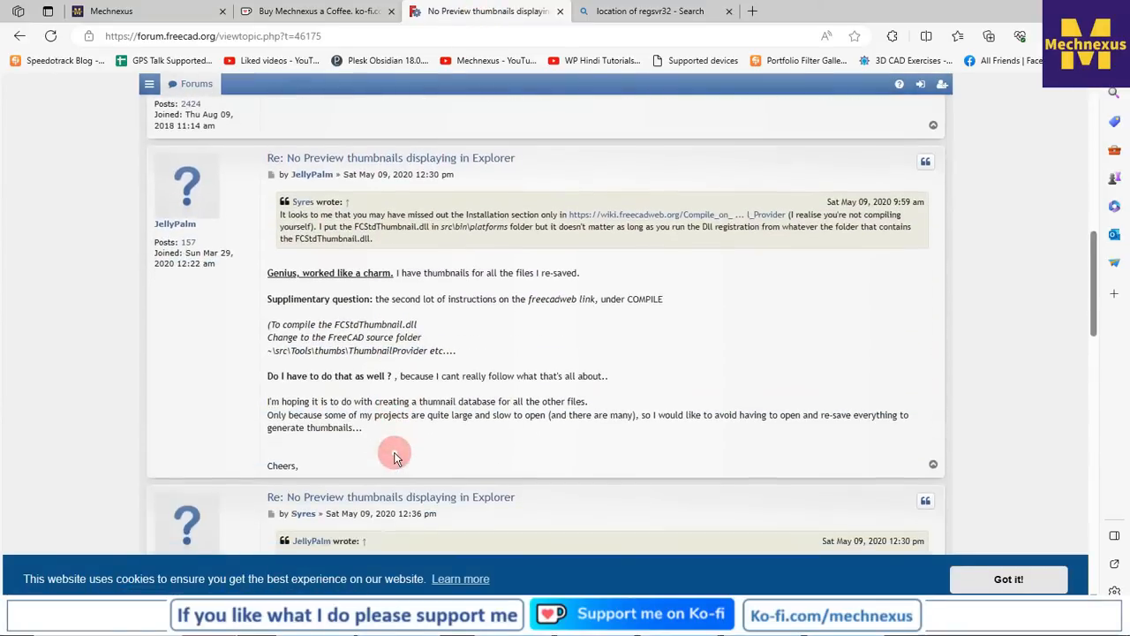
scroll("down", 3)
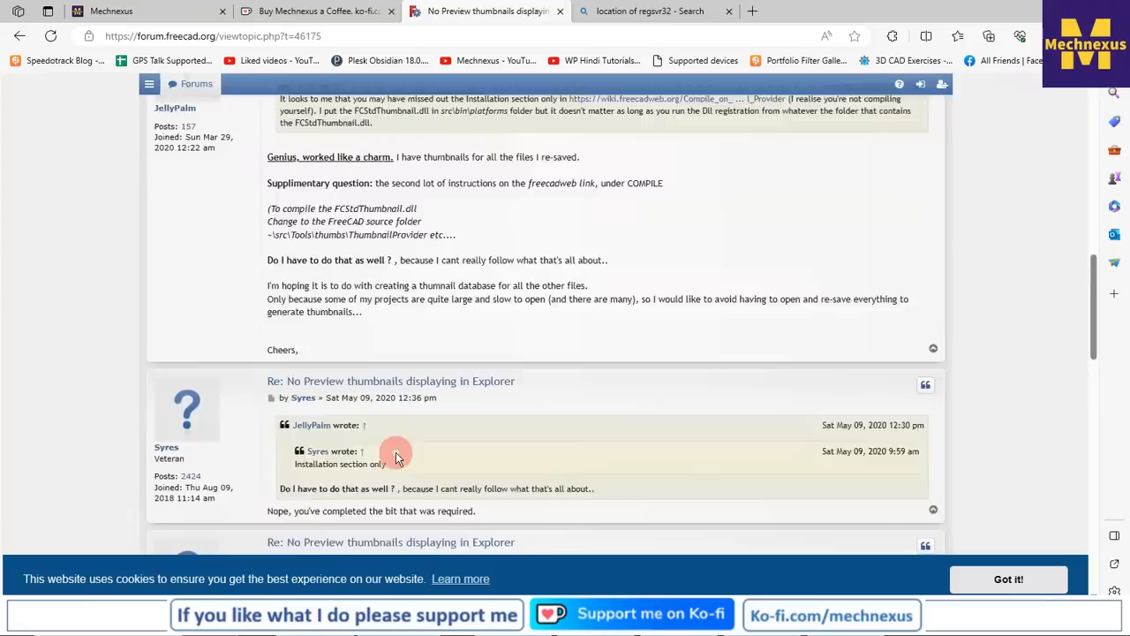
scroll("down", 3)
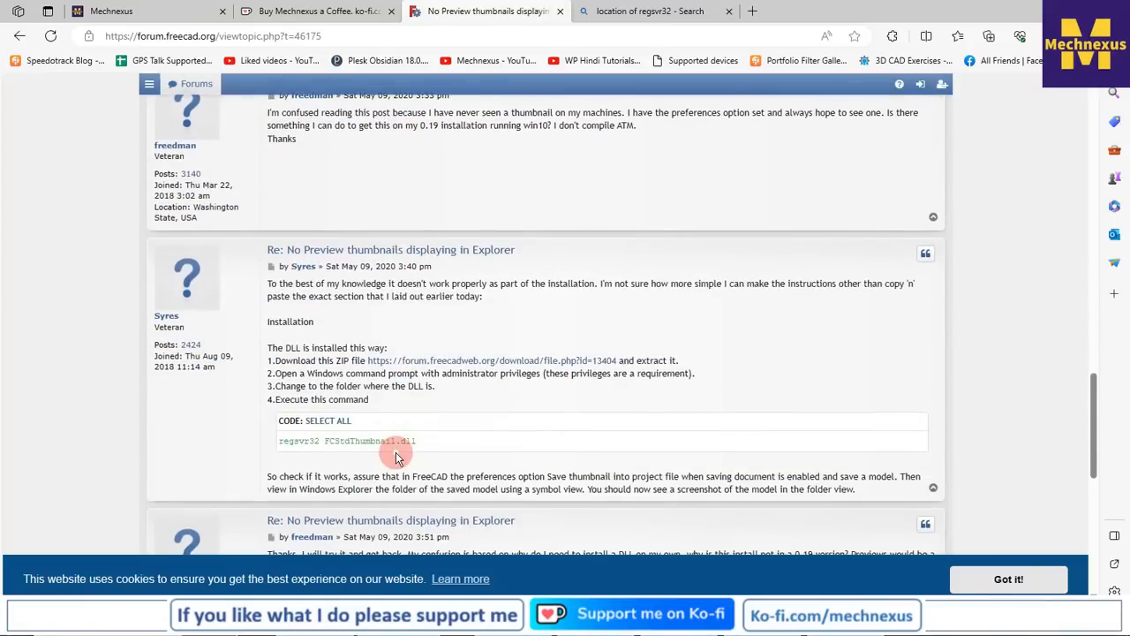
mouse_move(302, 380)
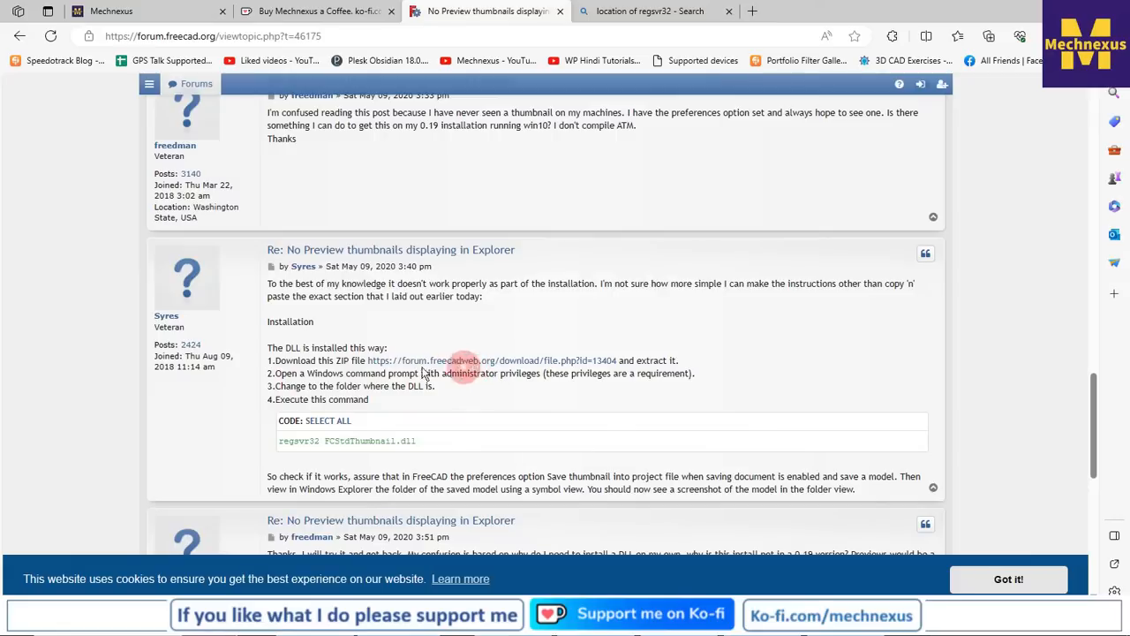
mouse_move(420, 363)
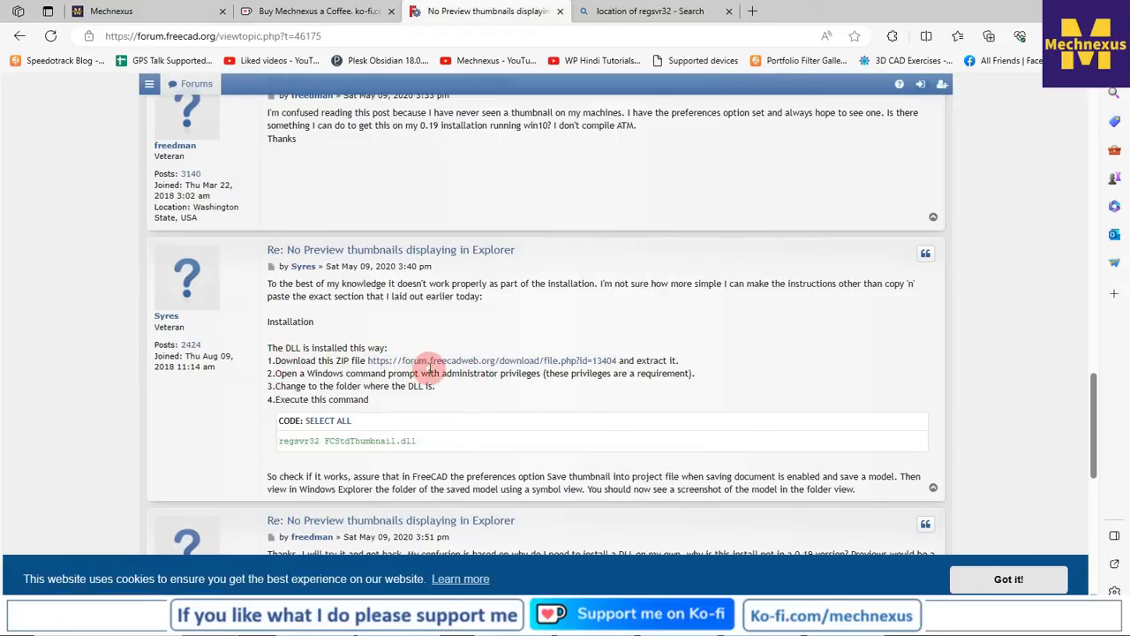
mouse_move(493, 373)
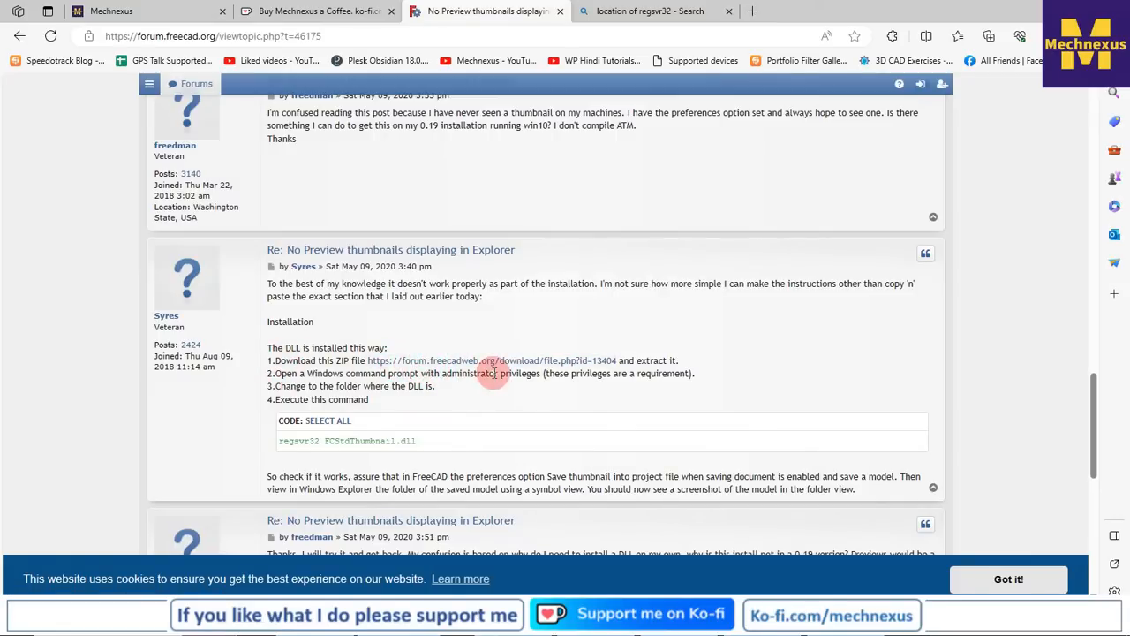
right_click(493, 373)
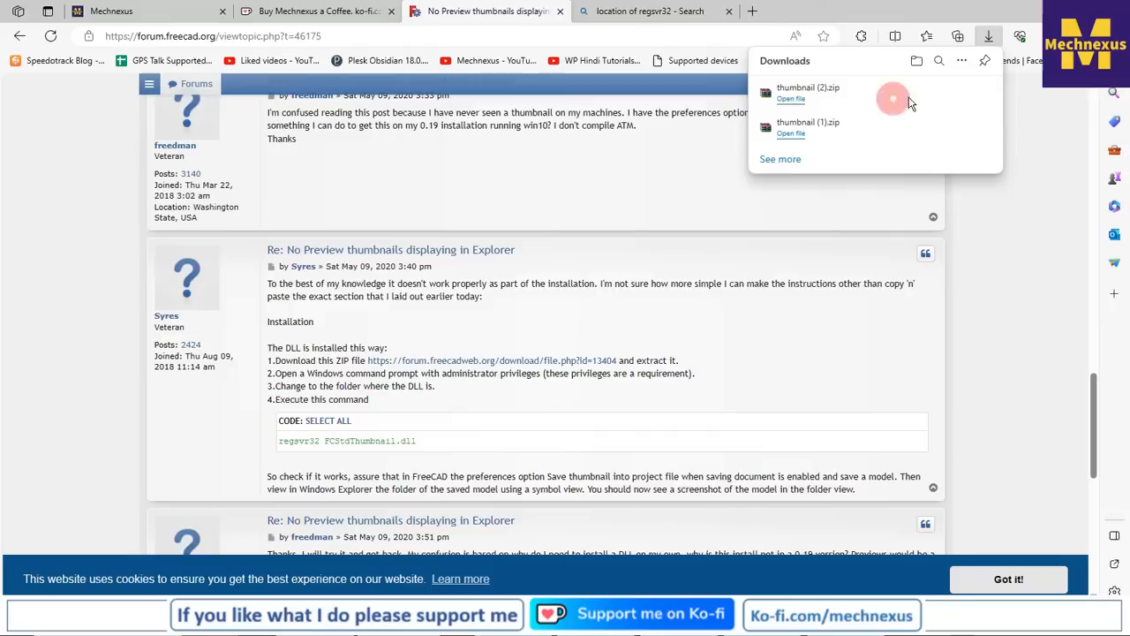
mouse_move(696, 202)
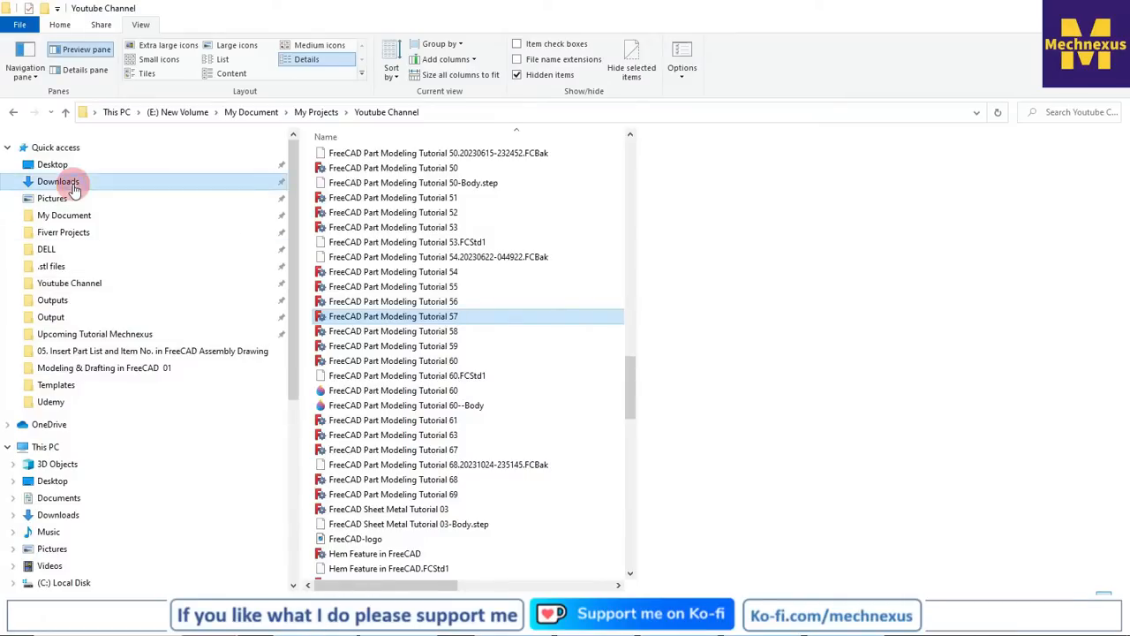
Navigate Downloads > thumbnail > thumbnail and enter the Win64 folder
left_click(56, 180)
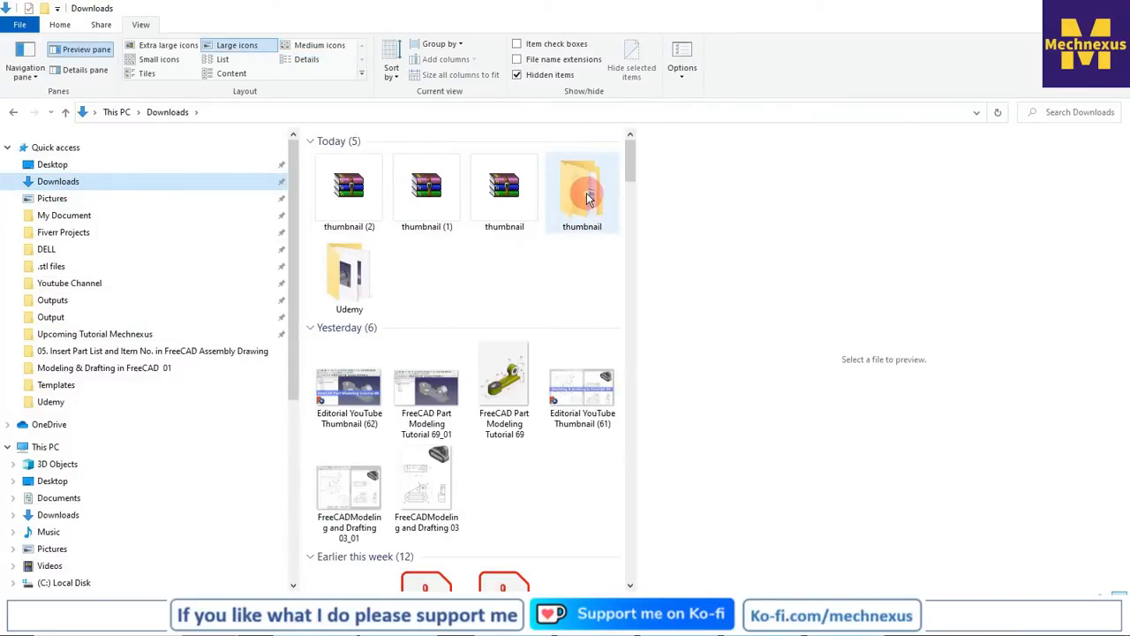
double_click(583, 187)
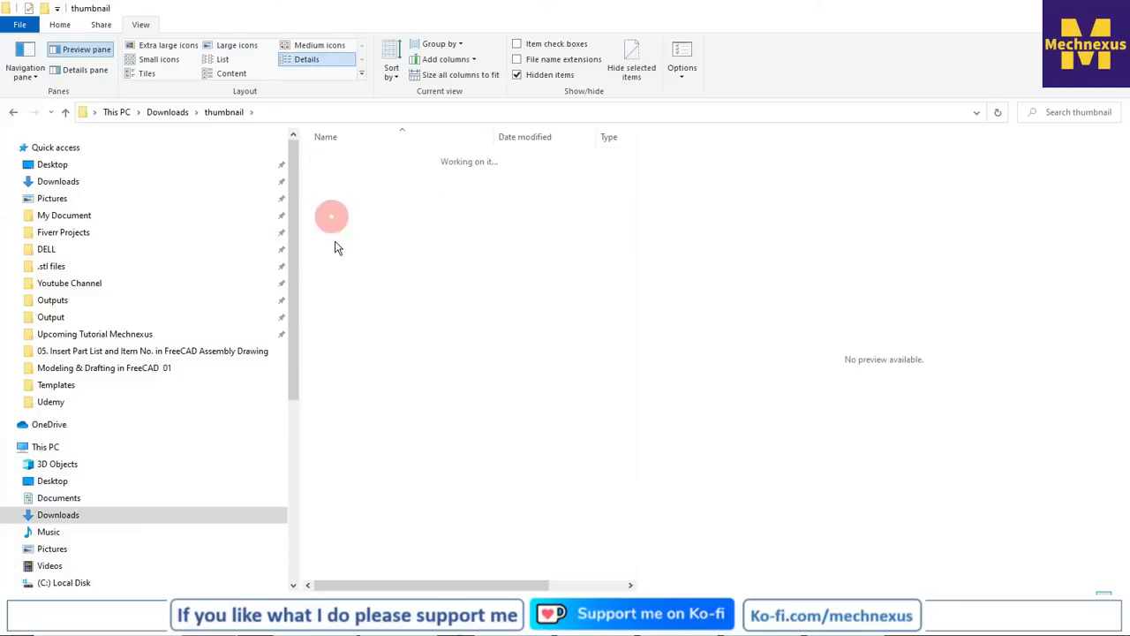
double_click(332, 215)
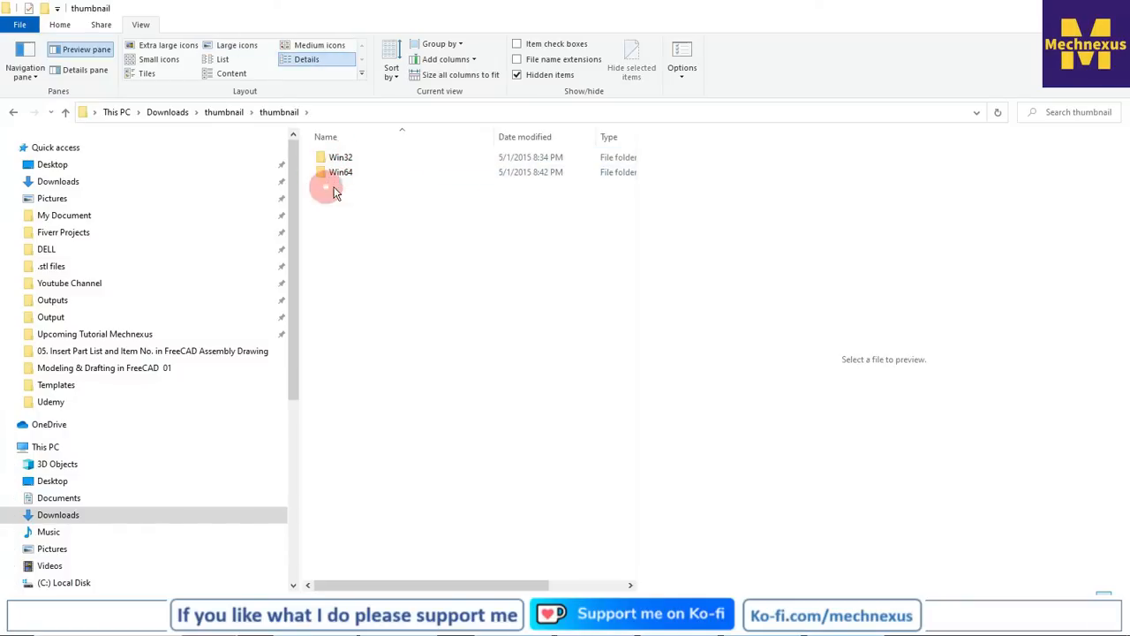
left_click(339, 157)
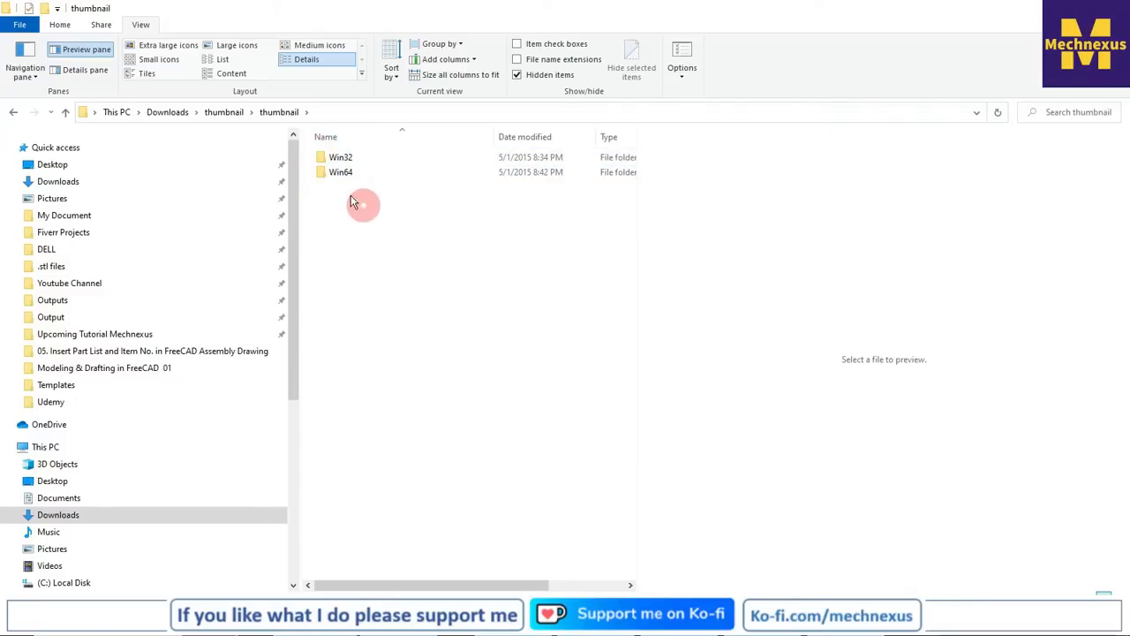
double_click(341, 172)
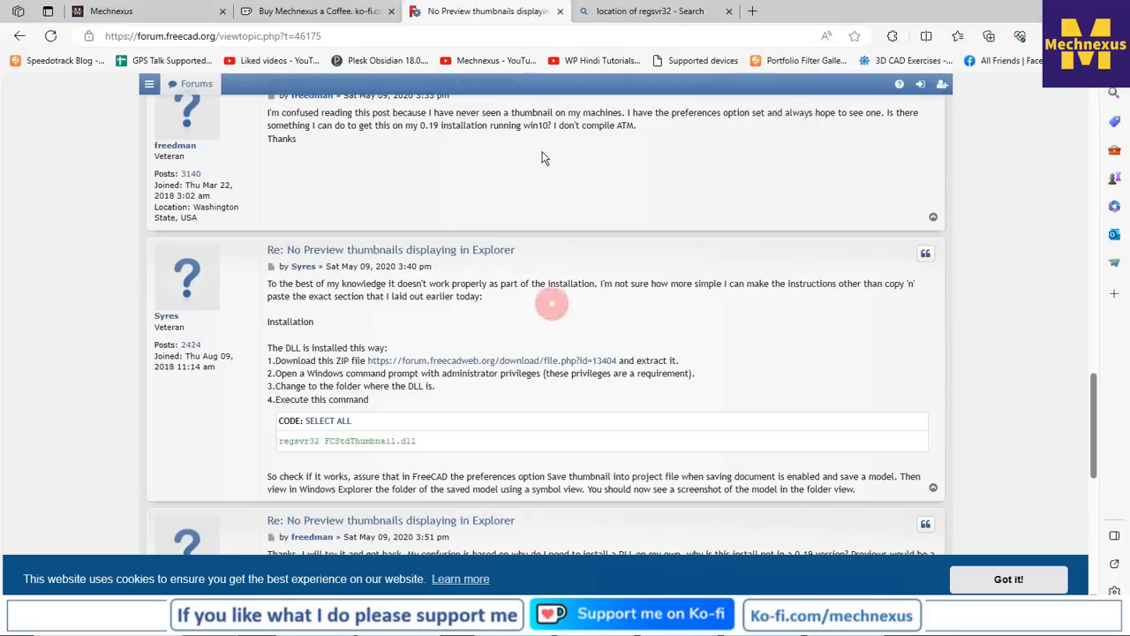
Check regsvr32's C:\Windows\System32 location in Bing, then launch Command Prompt from Start search with 'cm'
left_click(649, 10)
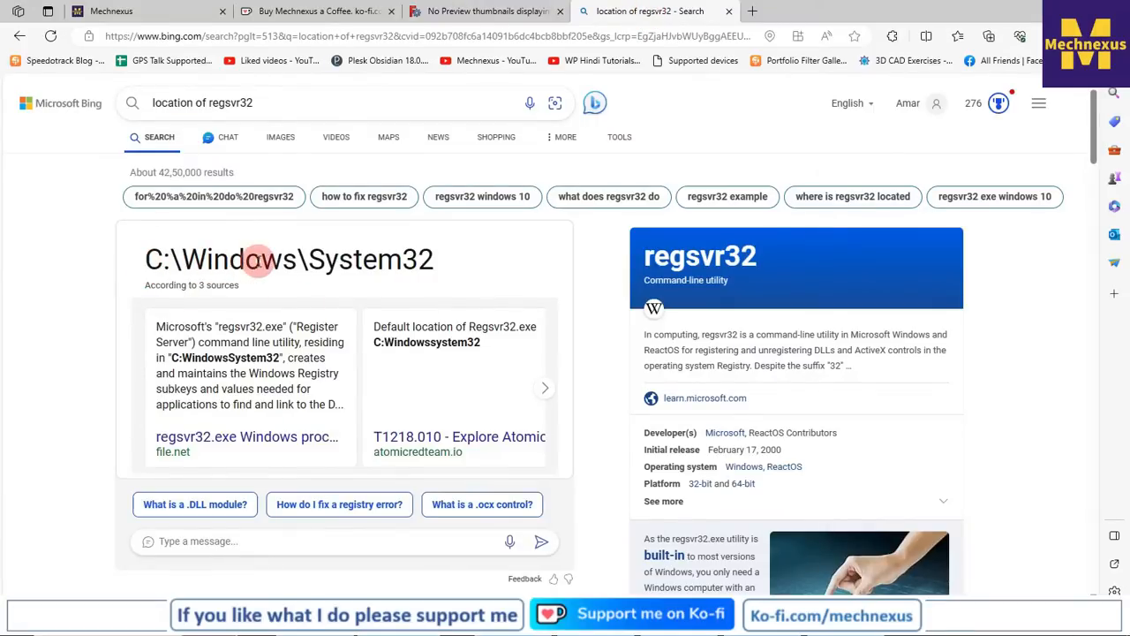
mouse_move(481, 258)
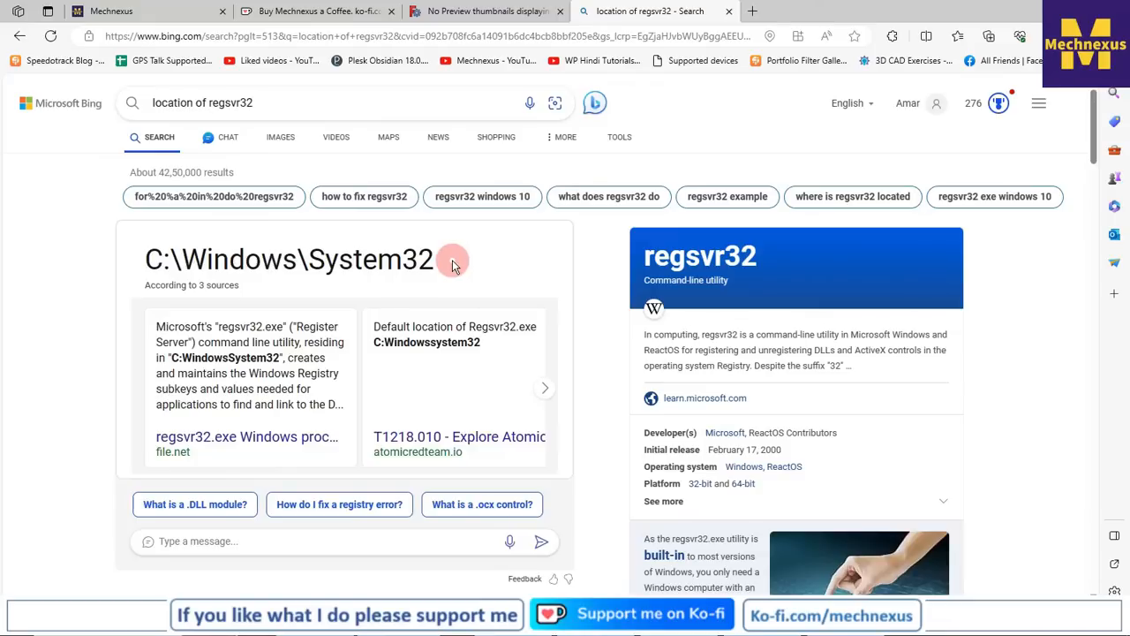
mouse_move(39, 293)
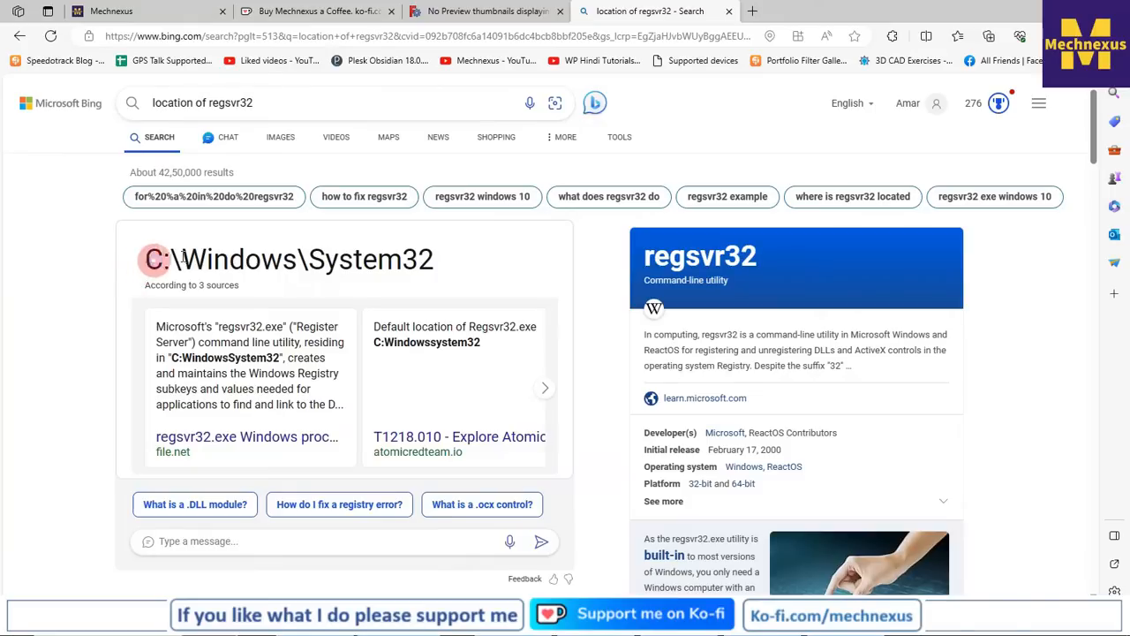
left_click(484, 11)
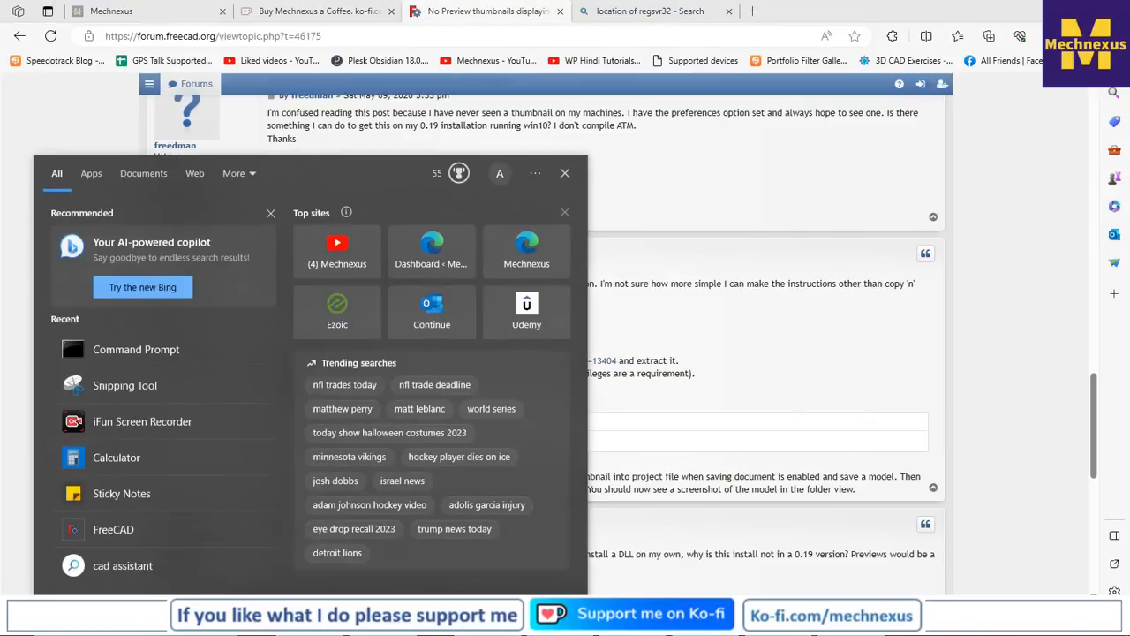
type("cm")
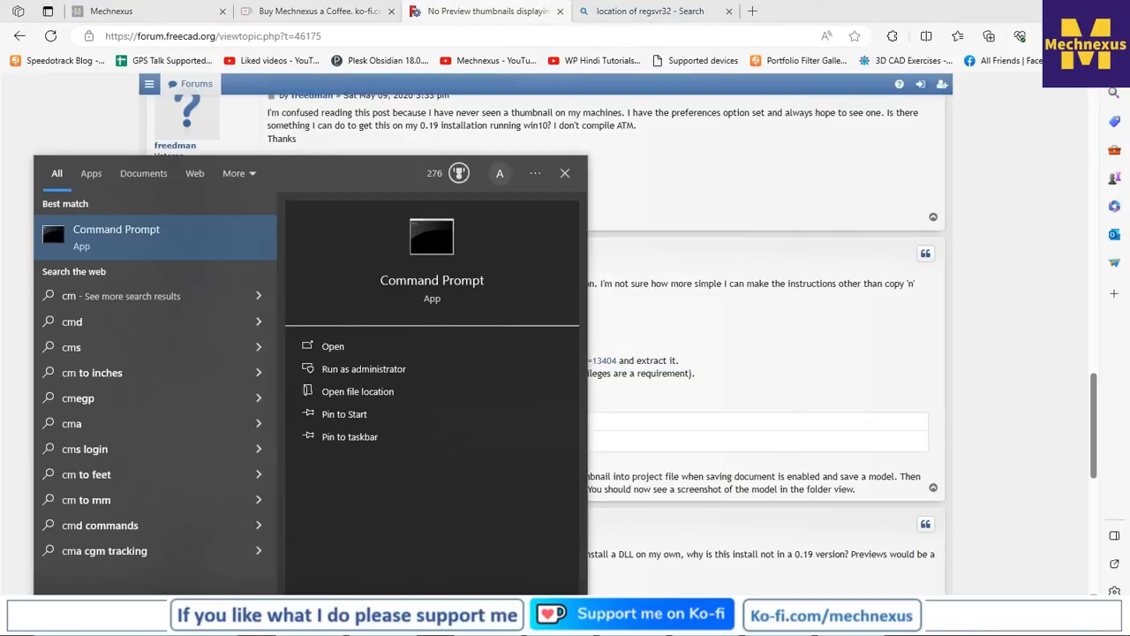
left_click(332, 344)
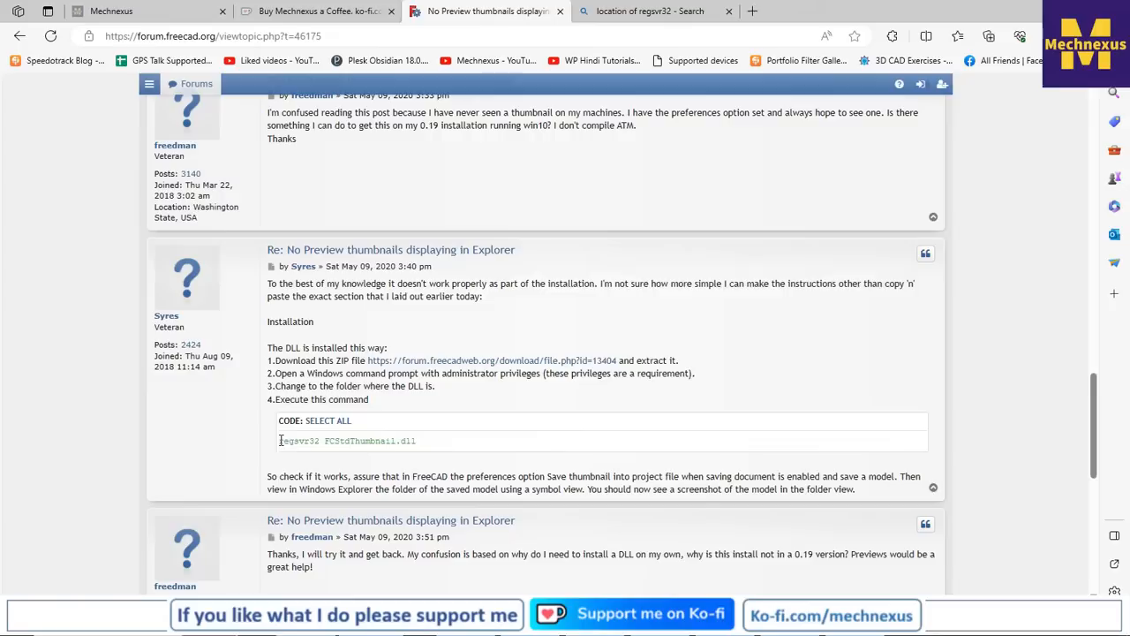
Select the regsvr32 FCStdThumbnail.dll command in the code block for copying, then return to the Win64 DLL folder
double_click(298, 442)
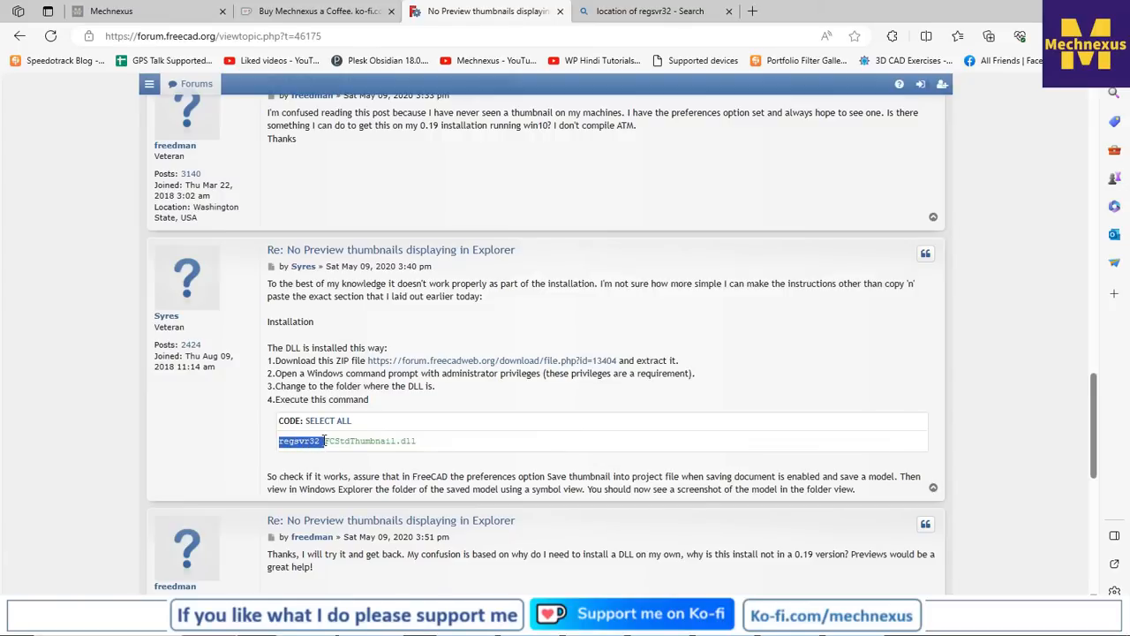
double_click(369, 441)
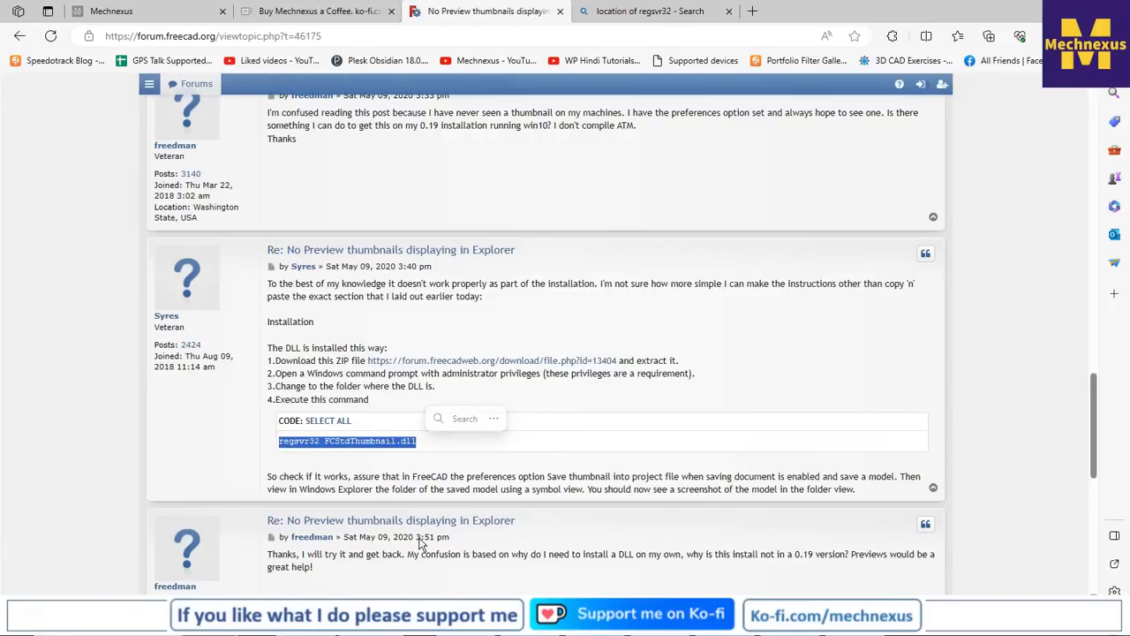
left_click(407, 328)
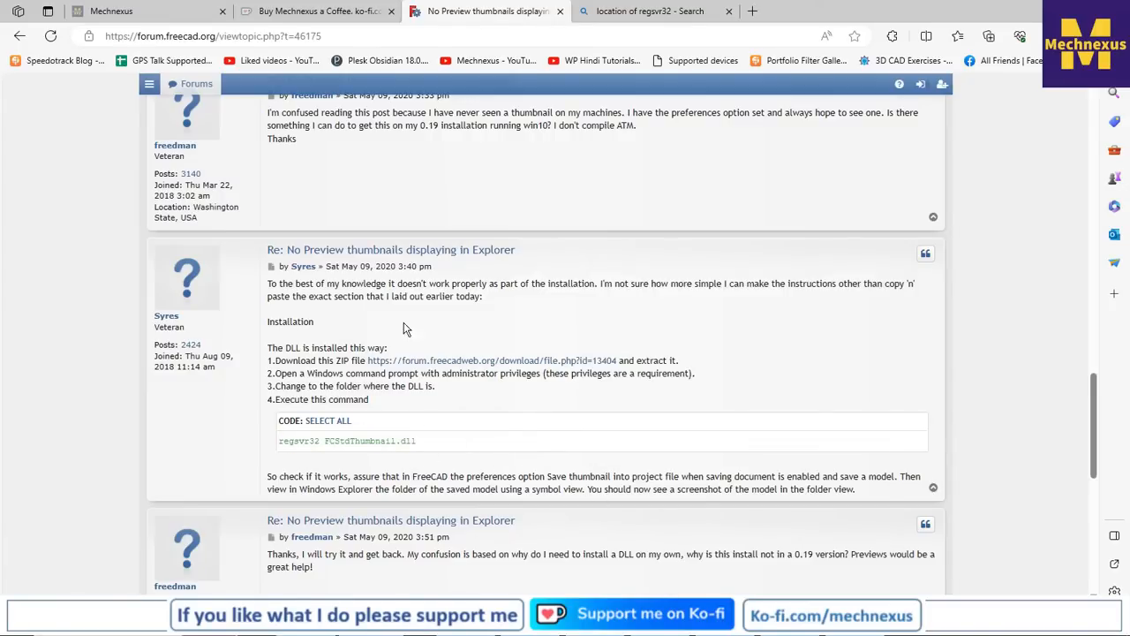
scroll("up", 3)
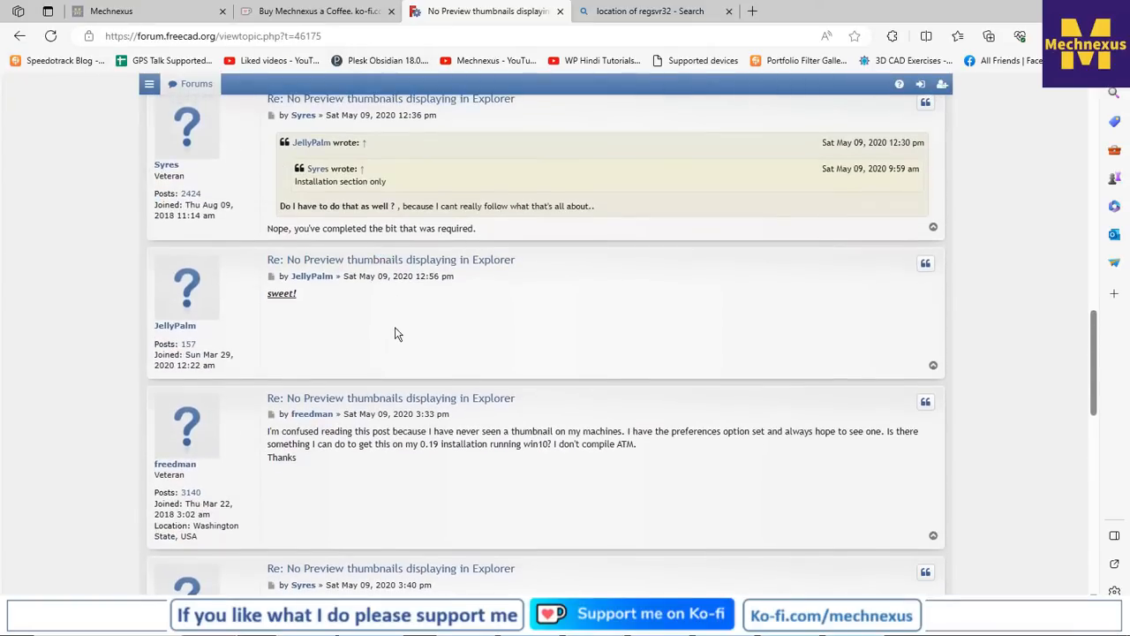
scroll("down", 3)
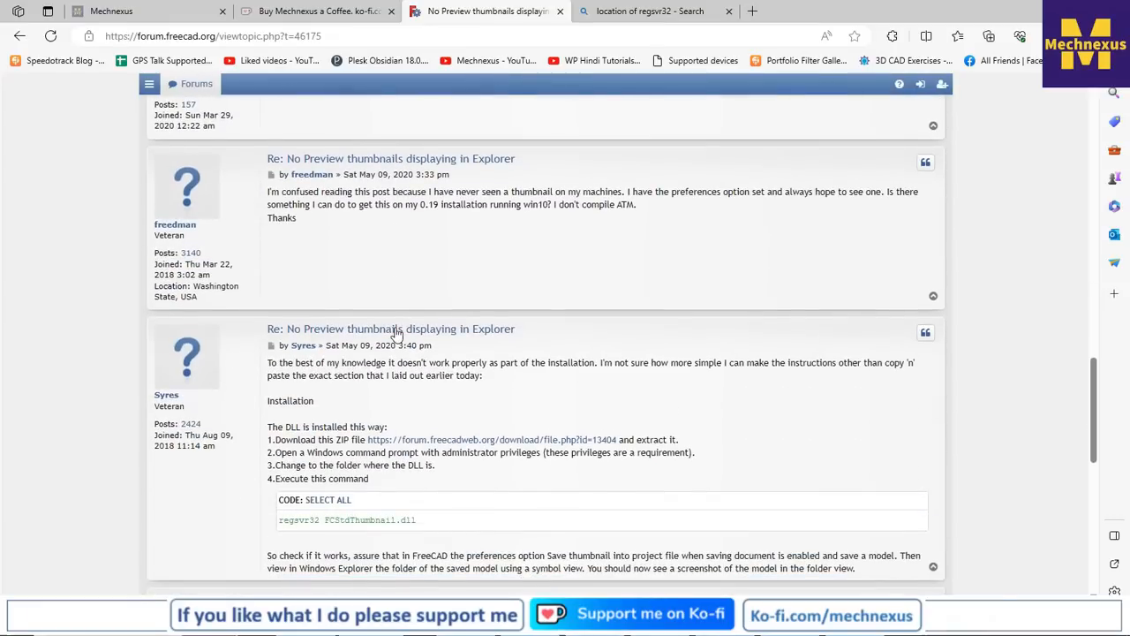
mouse_move(397, 332)
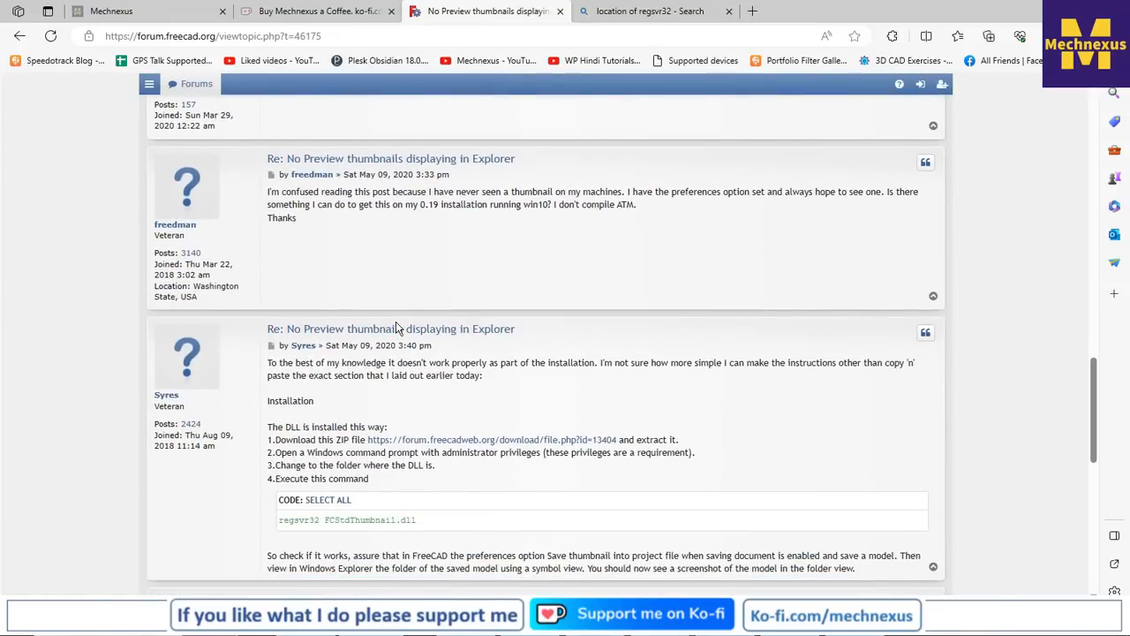
mouse_move(525, 268)
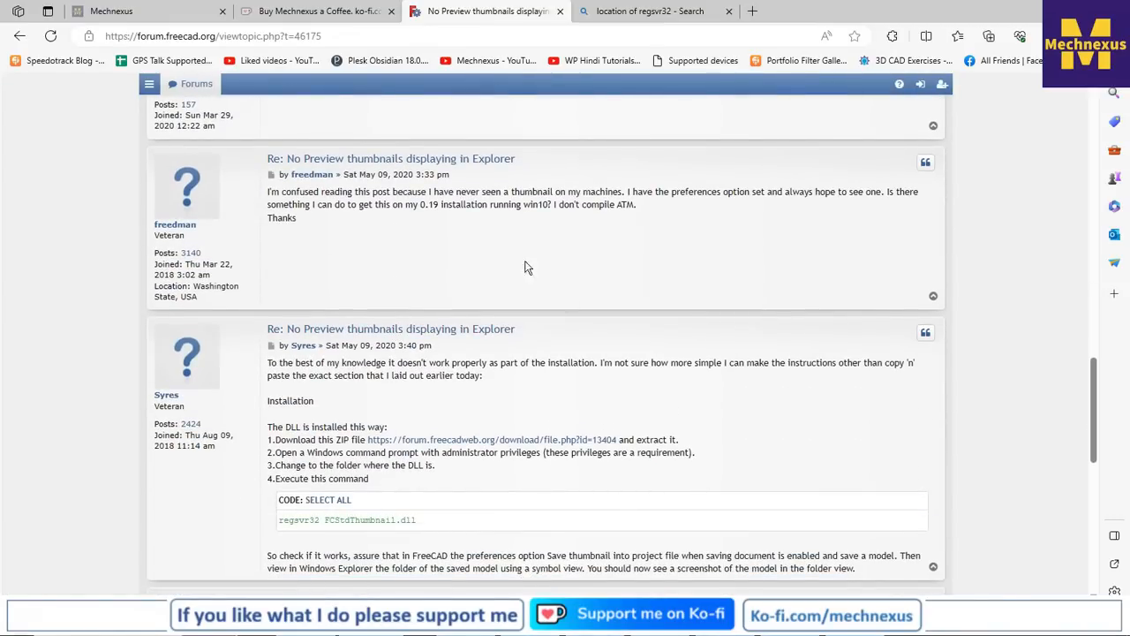
left_click(650, 11)
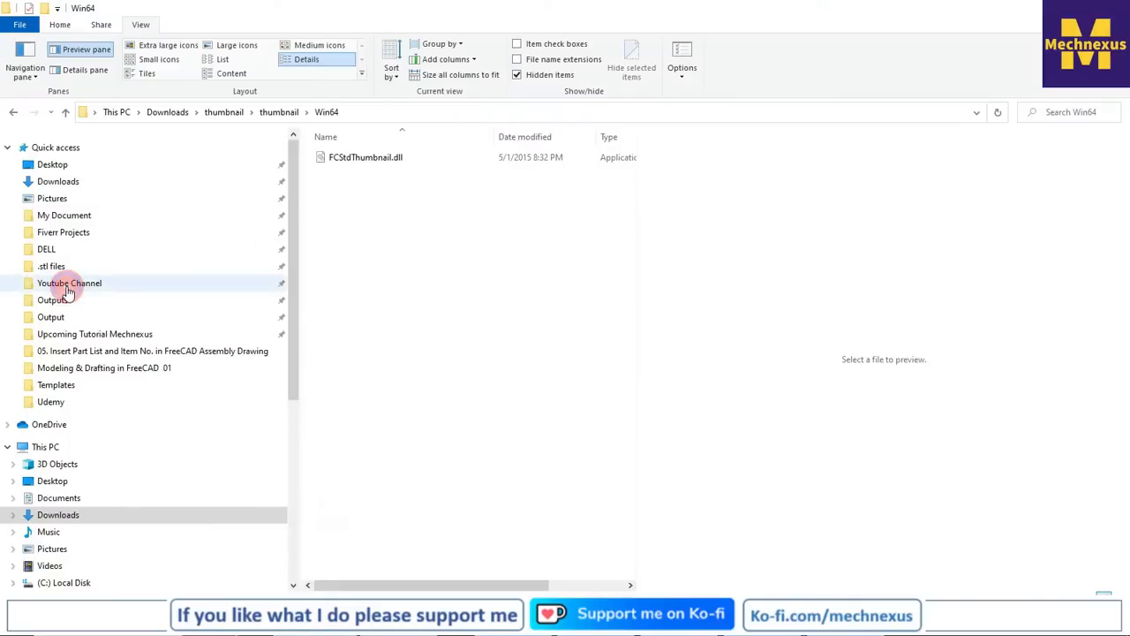
Go to the Youtube Channel folder and launch FreeCAD Modeling and Drafting Tutorial 03
double_click(69, 282)
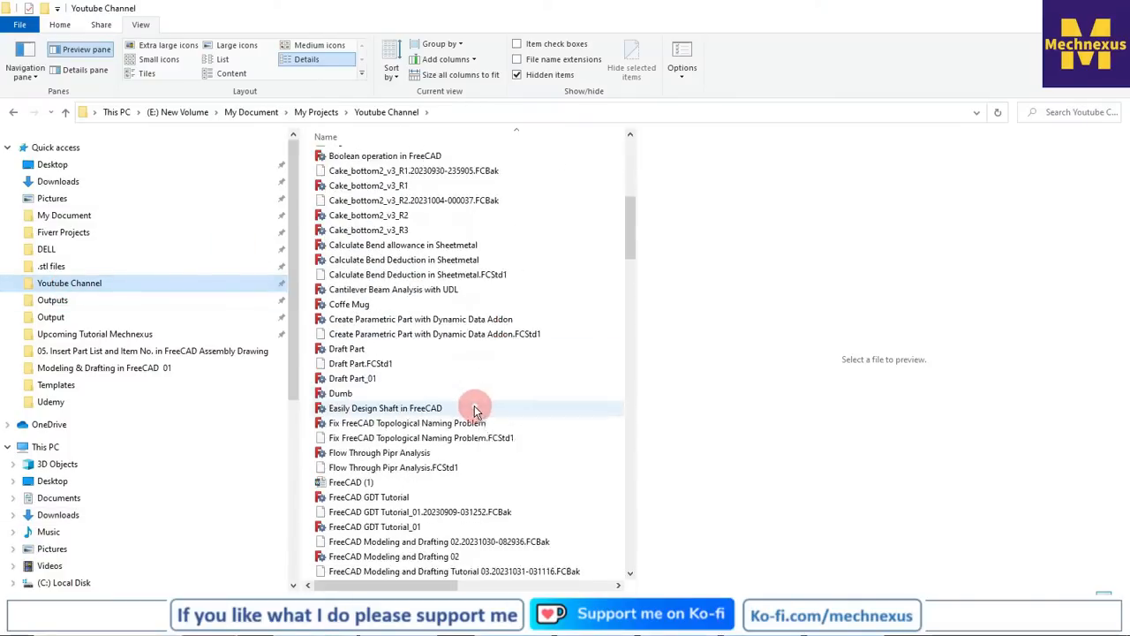
scroll("down", 3)
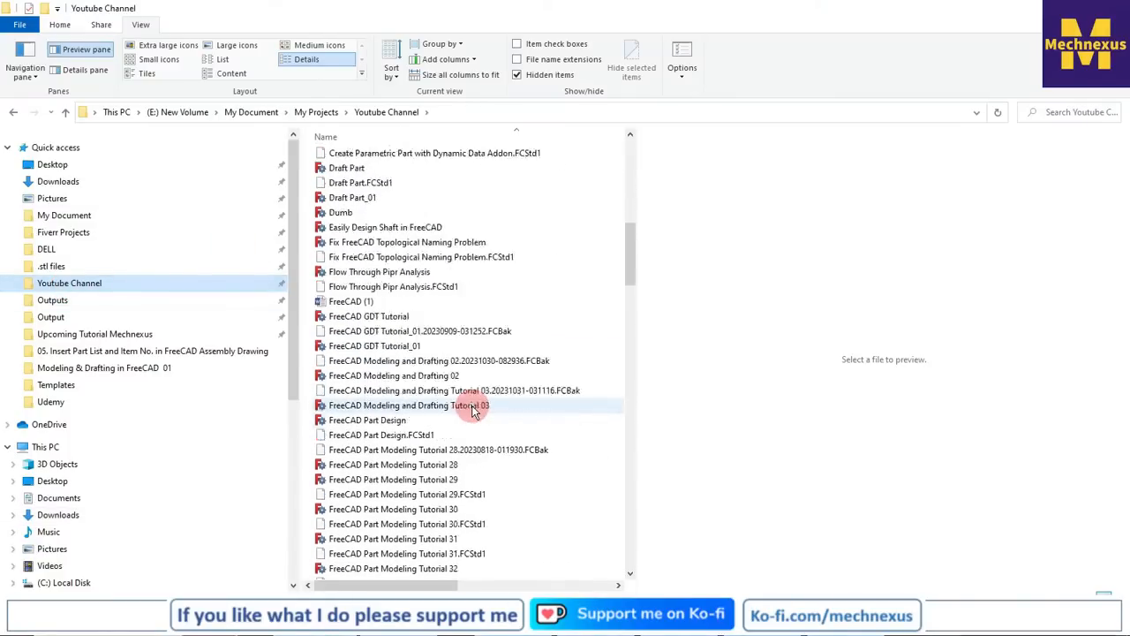
double_click(406, 405)
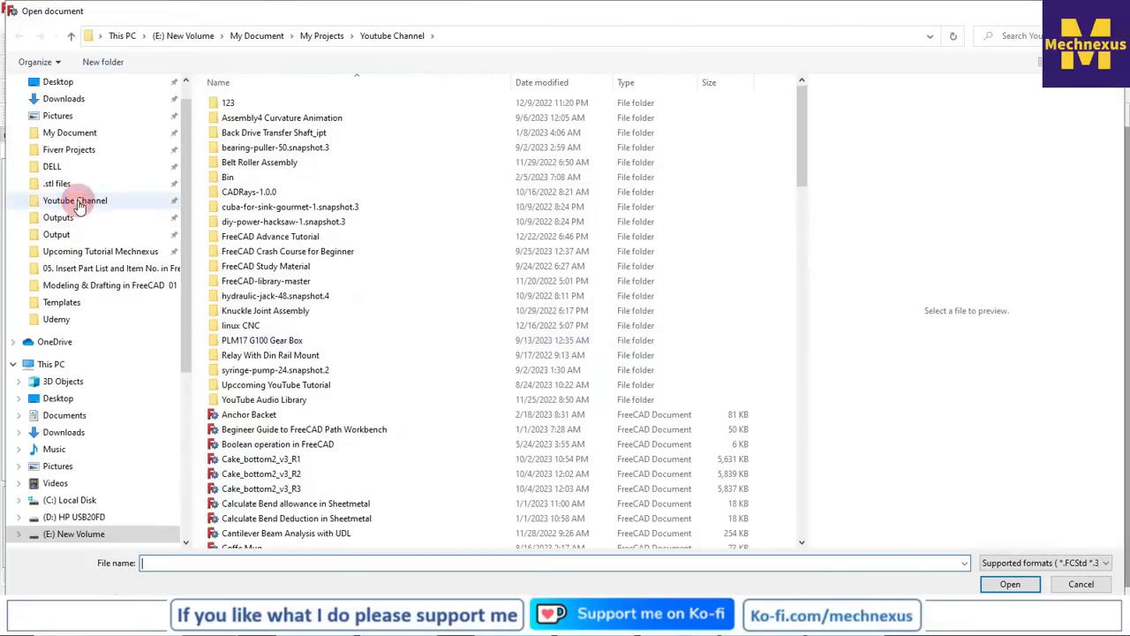
From the Open dialog load Part Modeling Tutorial 29 and re-save it so it stores a thumbnail
scroll("down", 3)
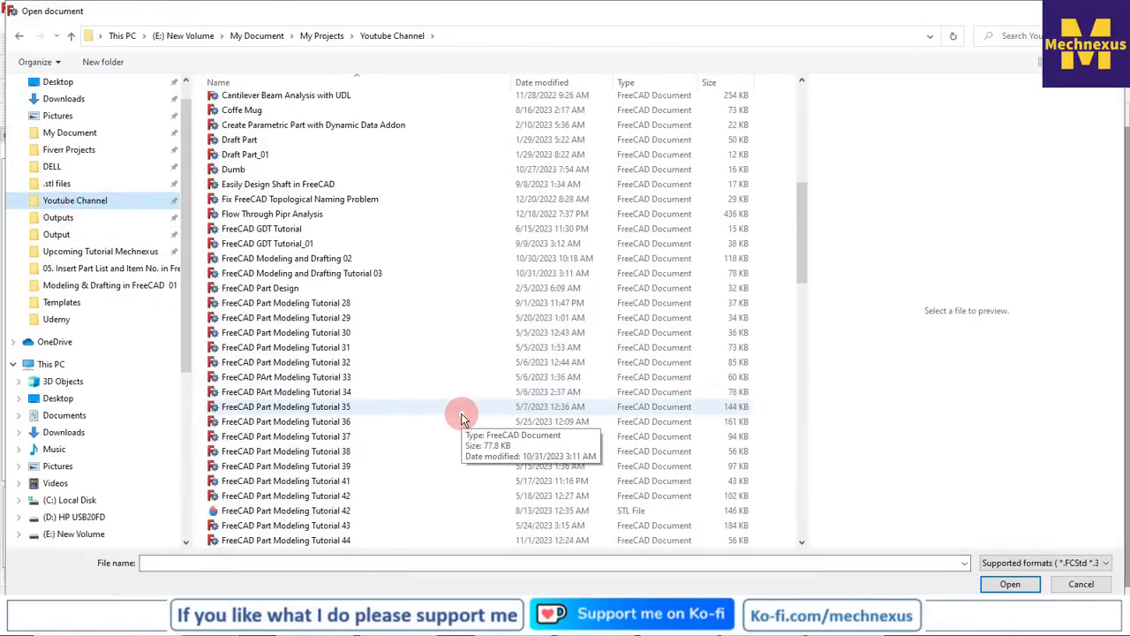
left_click(286, 258)
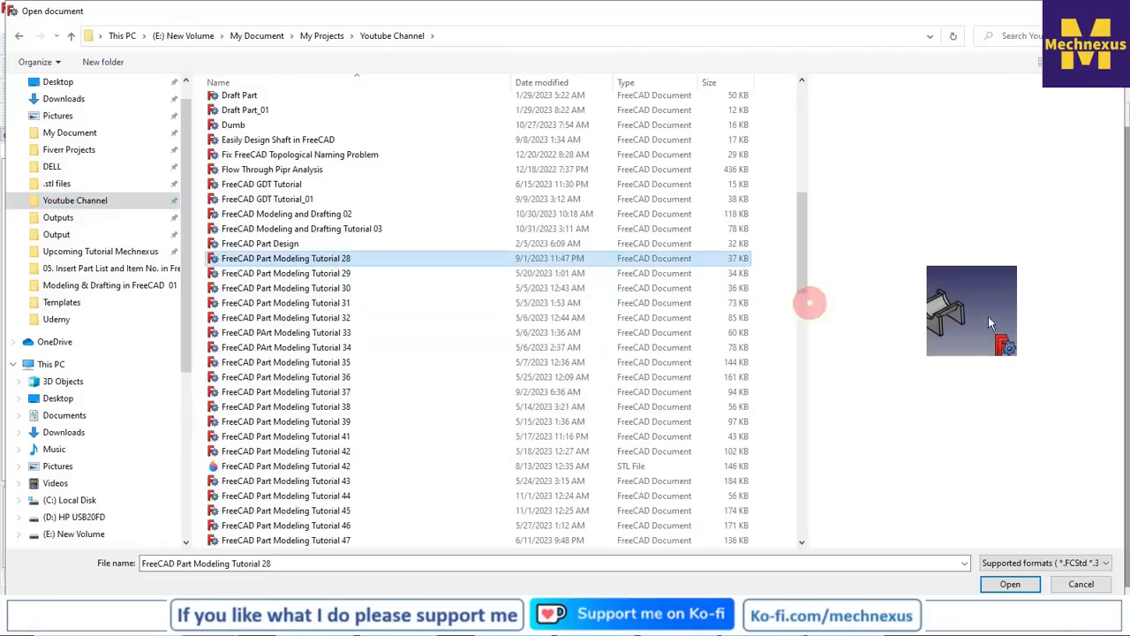
mouse_move(936, 279)
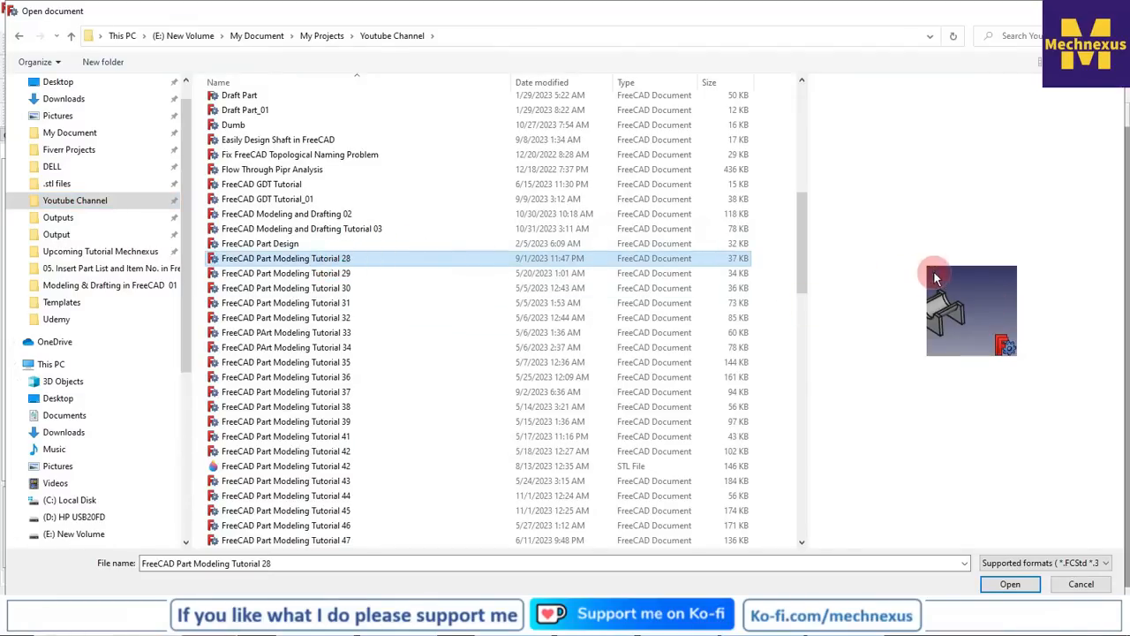
left_click(286, 271)
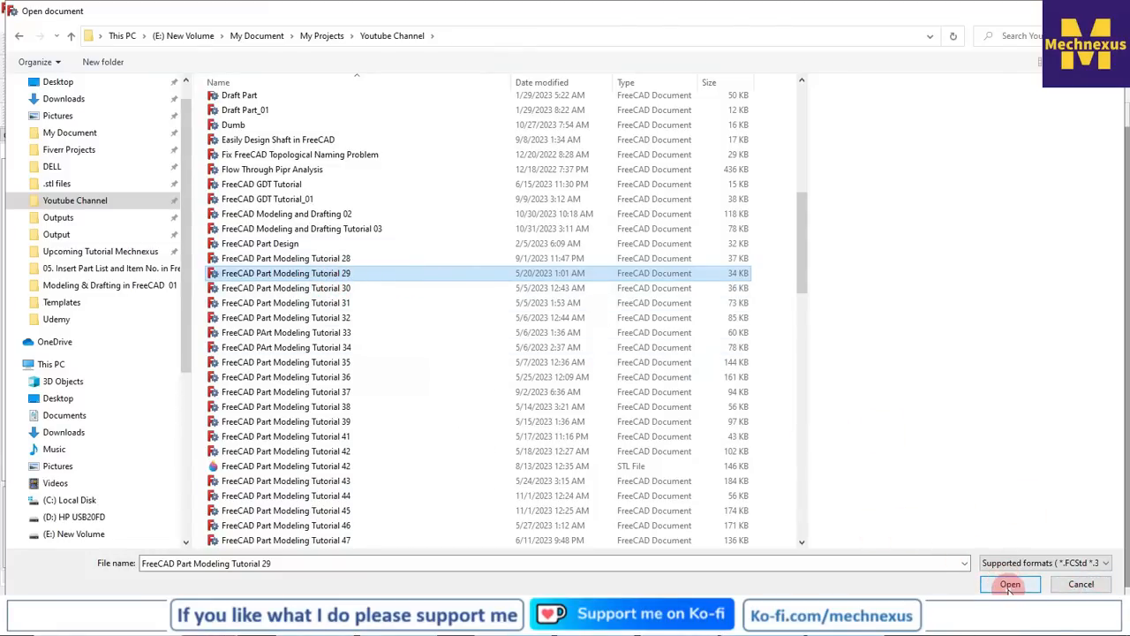
left_click(1010, 583)
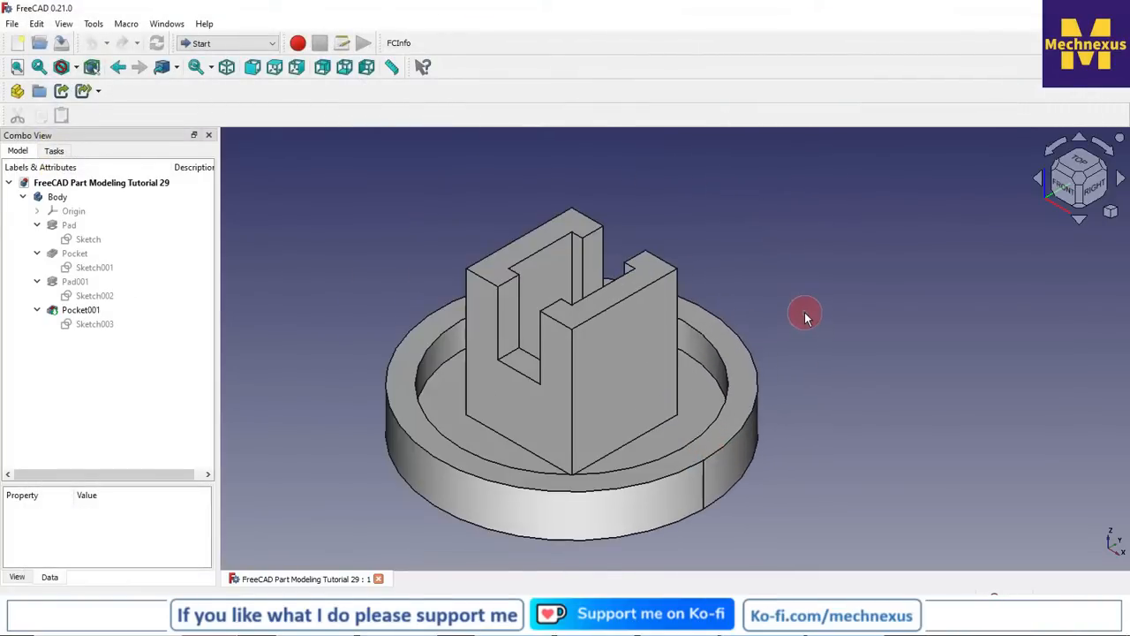
left_click(12, 25)
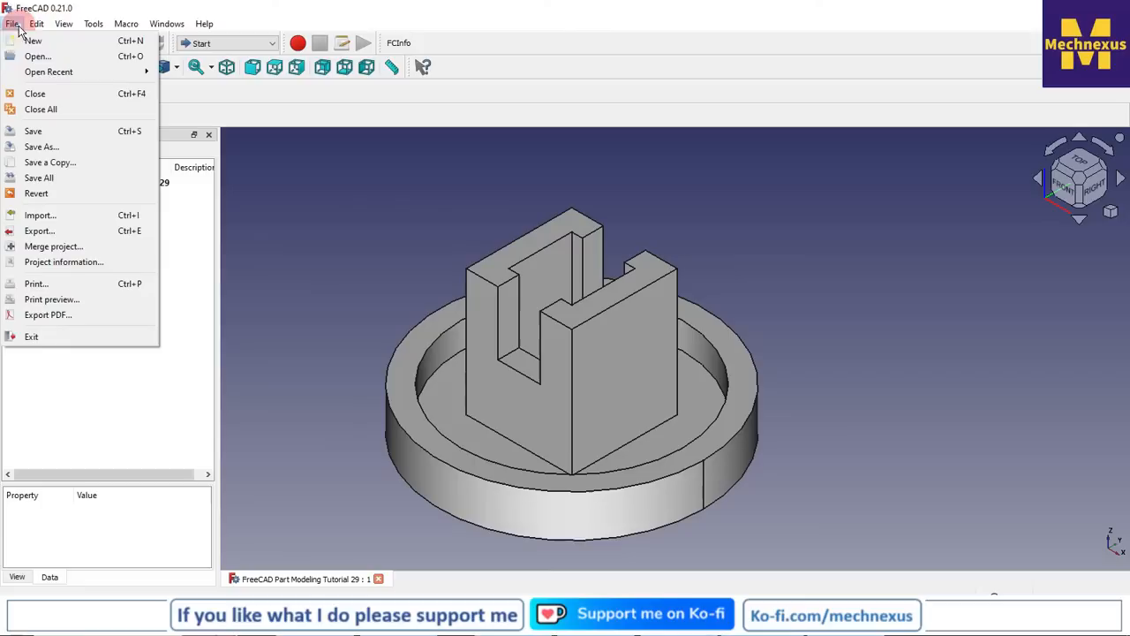
left_click(12, 25)
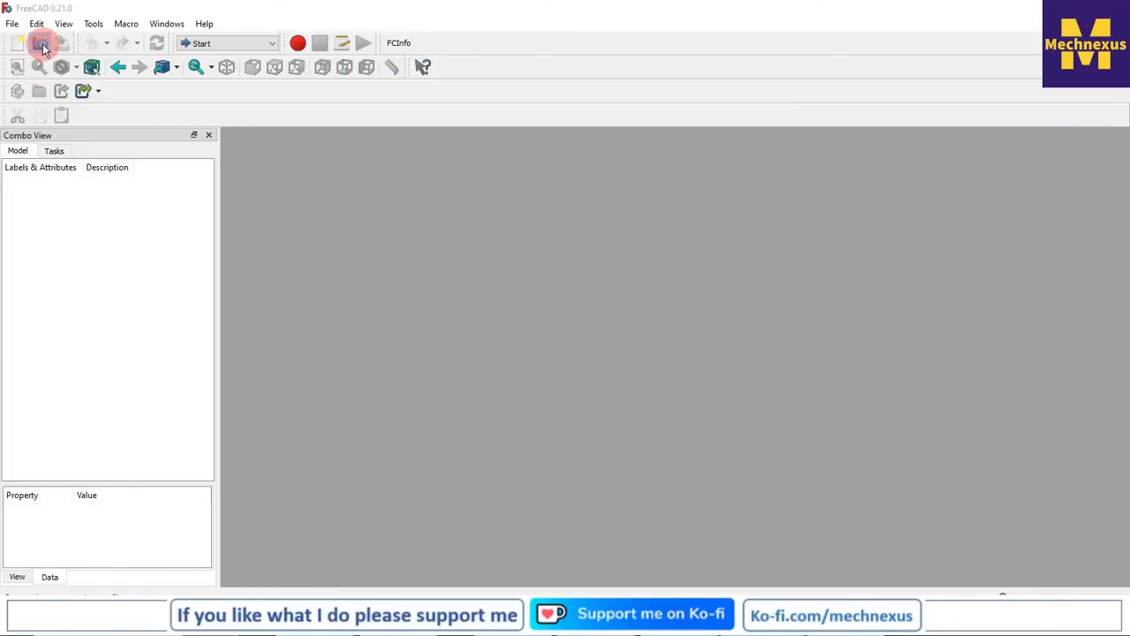
Confirm Tutorial 29's preview in the Open dialog and load Part Modeling Tutorial 30
left_click(43, 42)
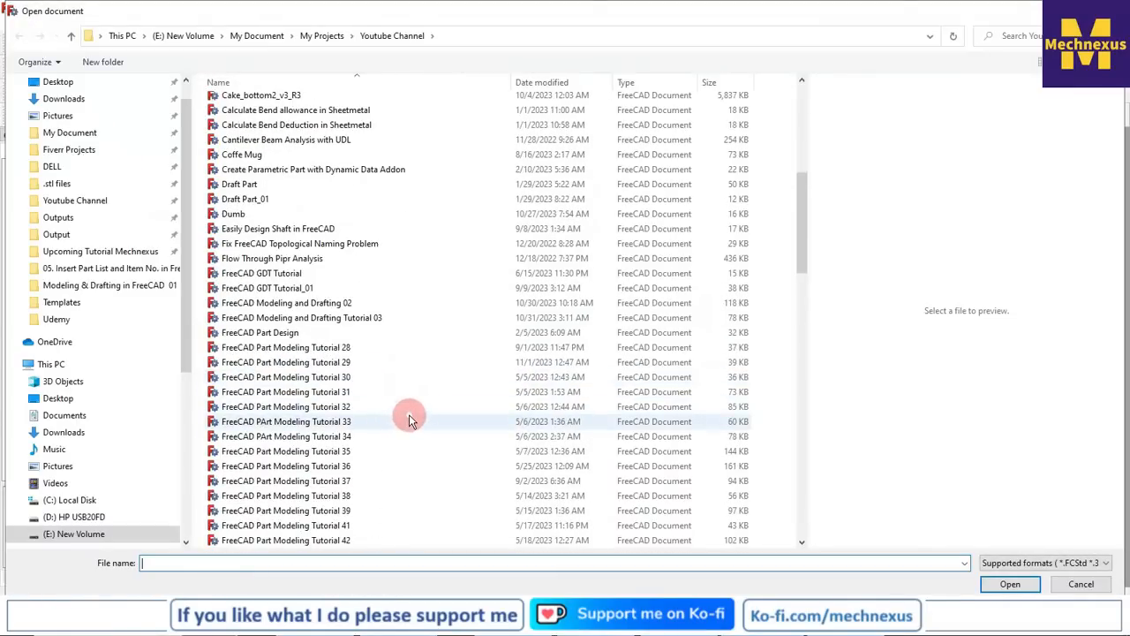
left_click(286, 363)
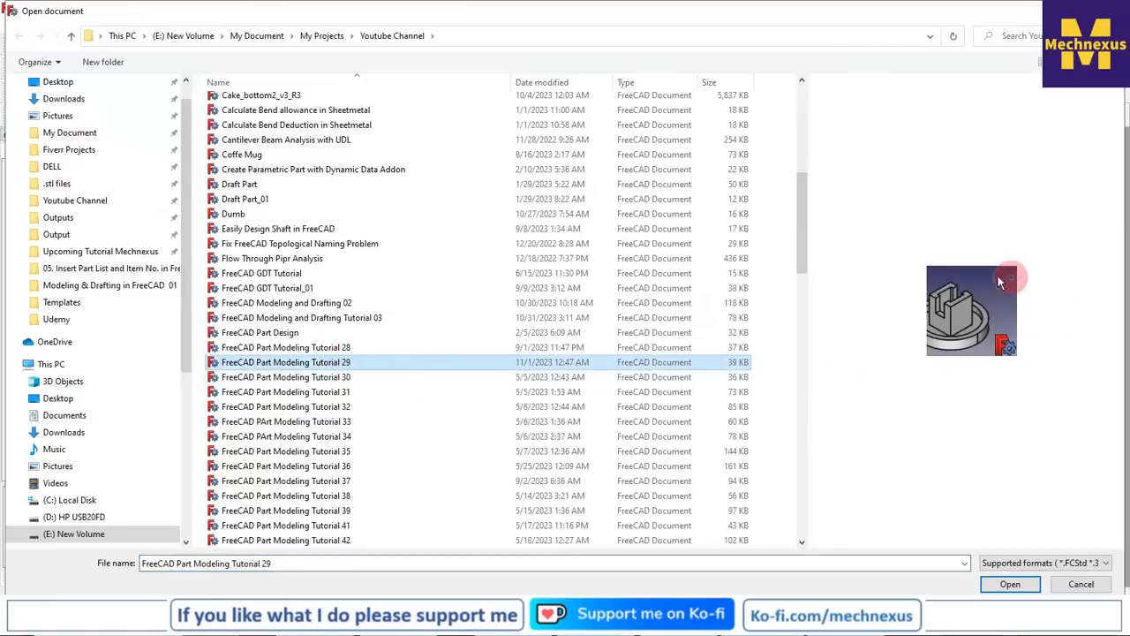
mouse_move(415, 399)
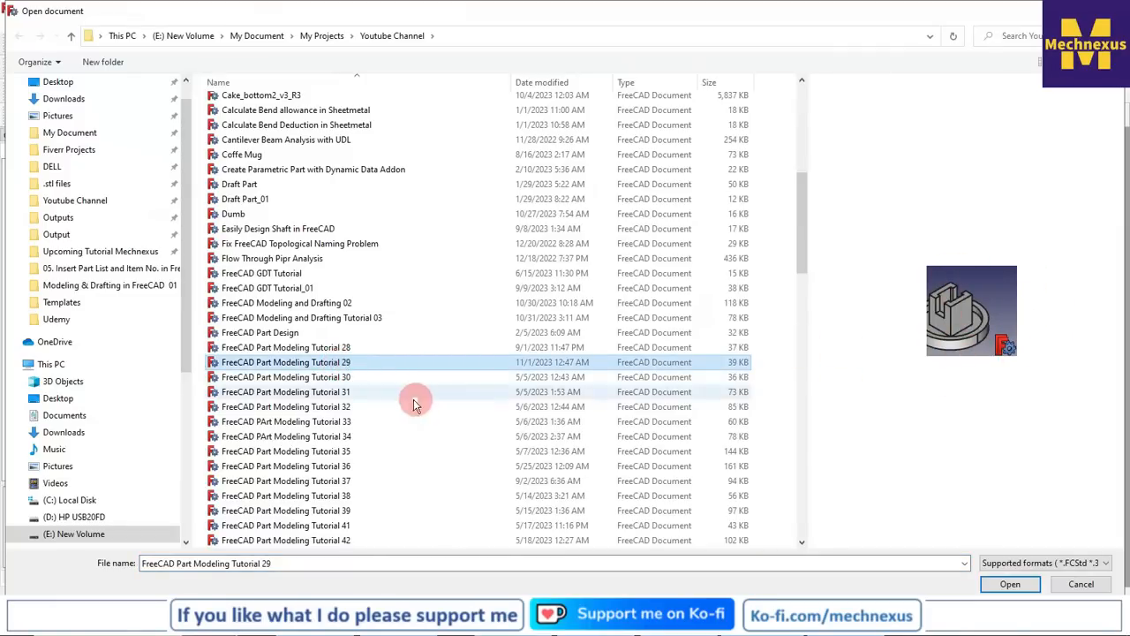
left_click(287, 378)
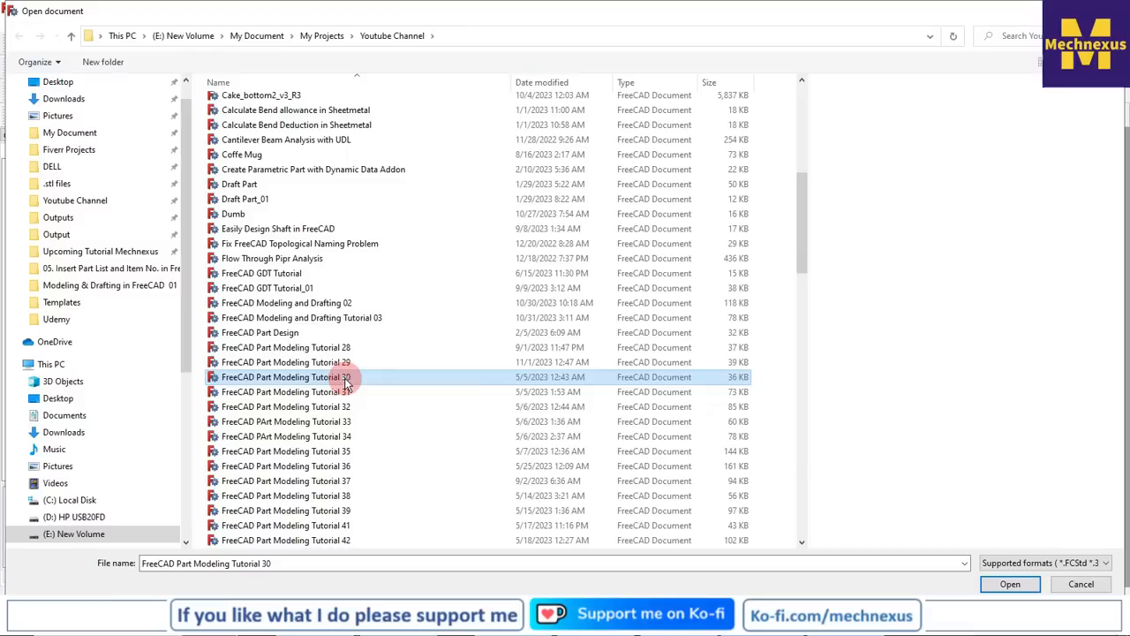
mouse_move(265, 392)
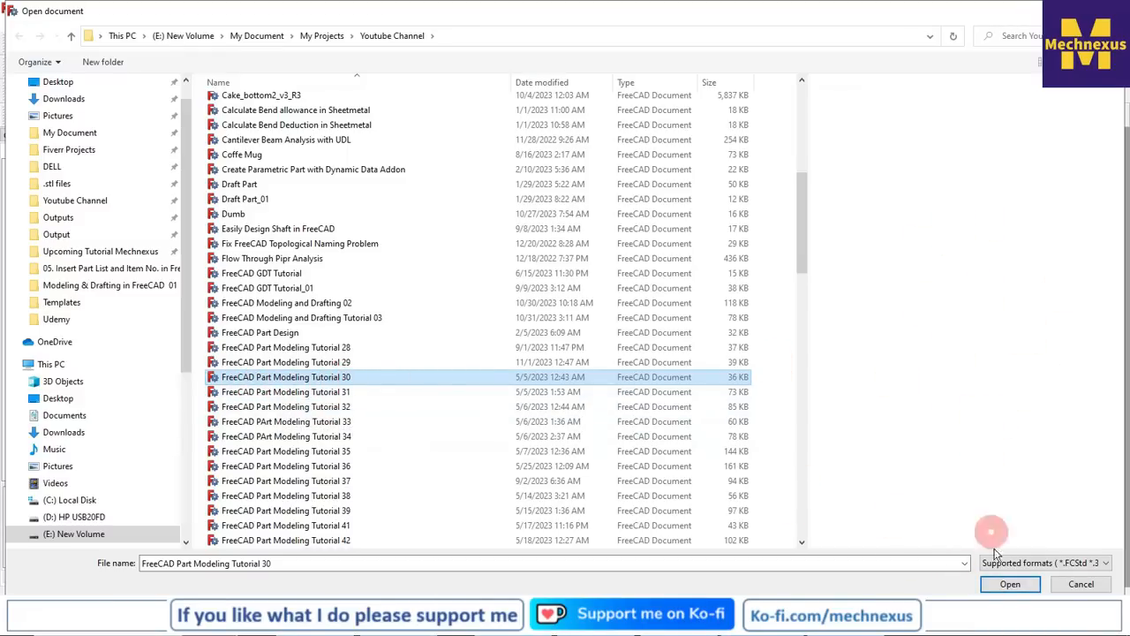
left_click(1010, 583)
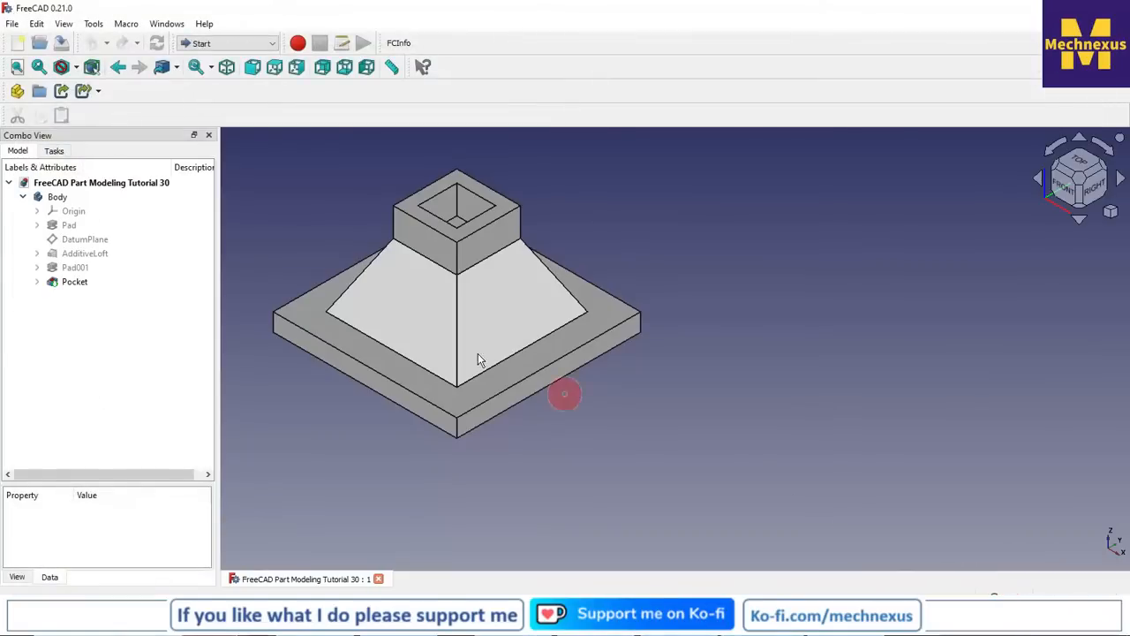
Re-save Tutorial 30 so it stores a thumbnail and return to the Open dialog
left_click(12, 25)
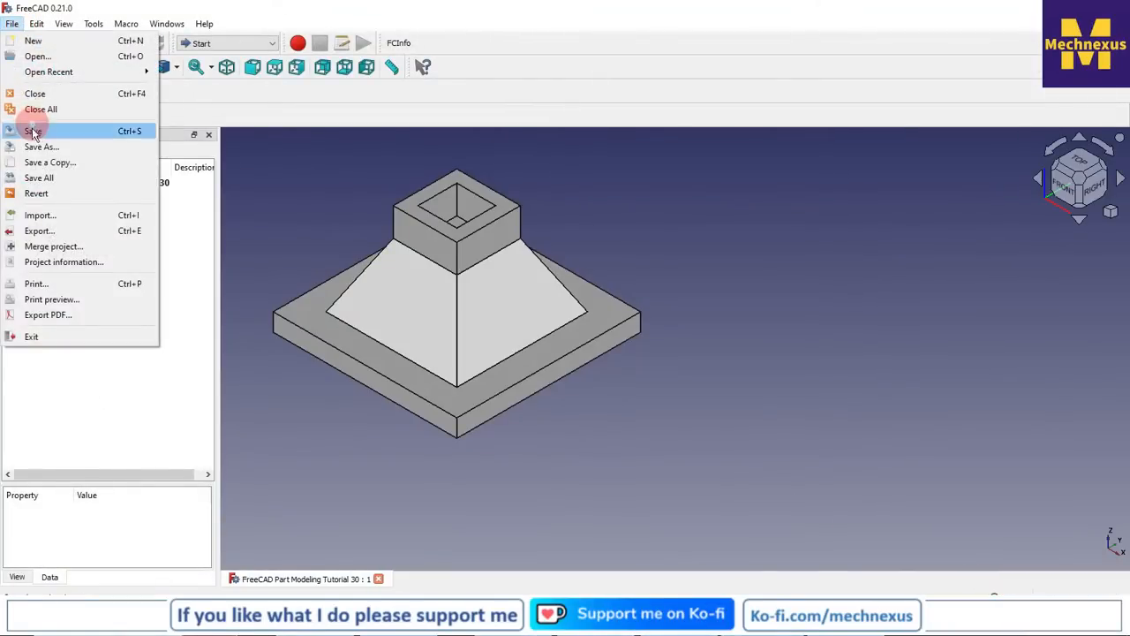
left_click(33, 130)
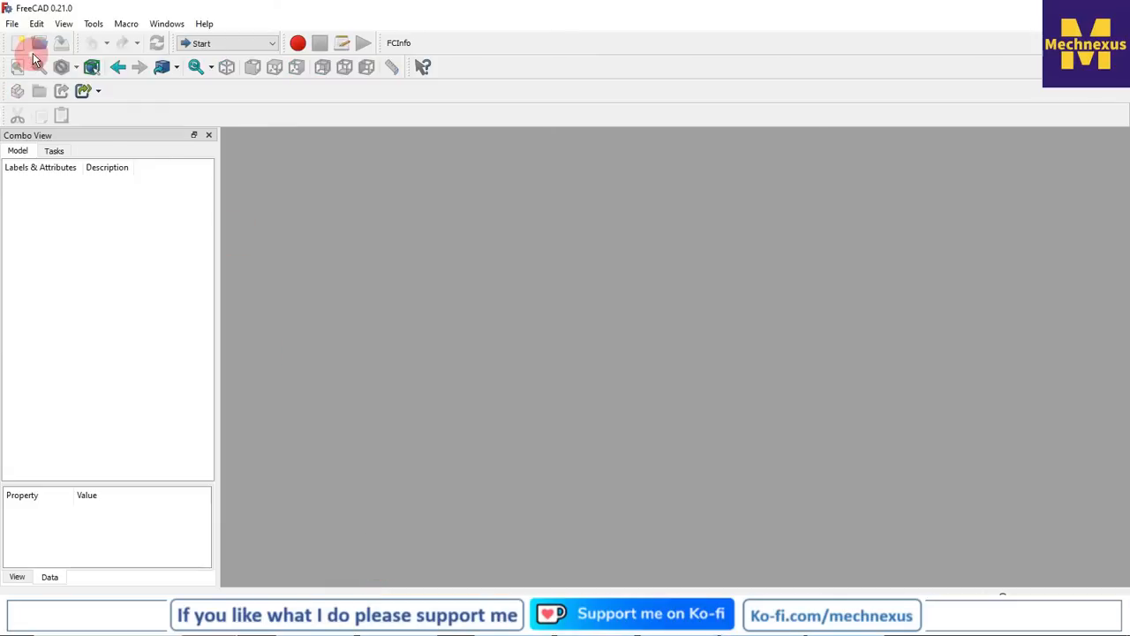
left_click(29, 43)
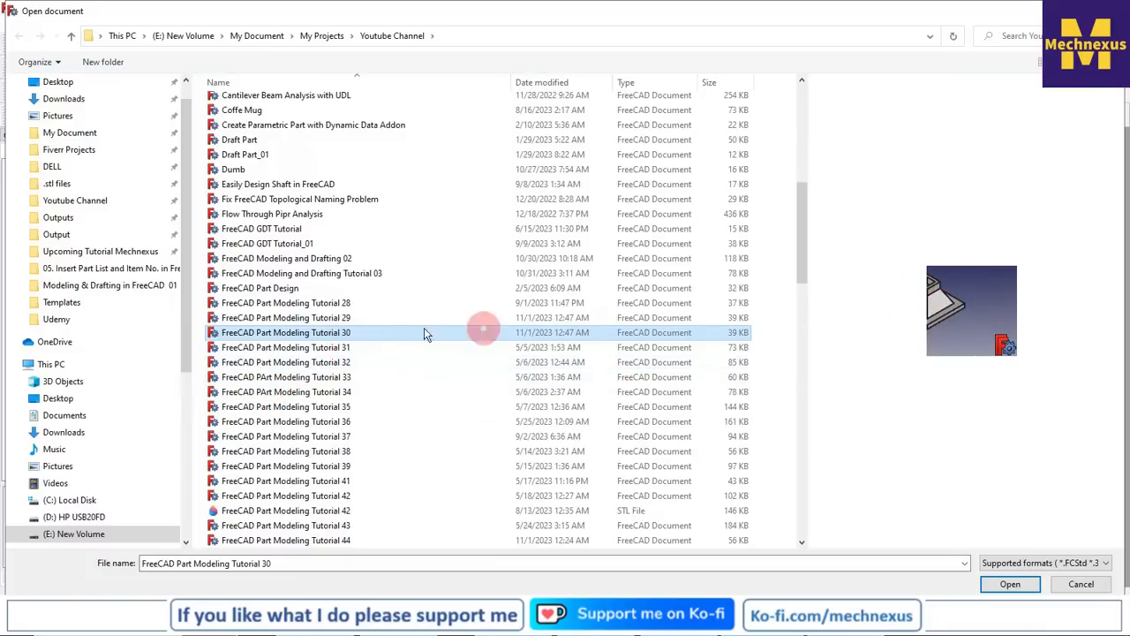
Load Part Modeling Tutorial 31, re-save it and close the document
left_click(1010, 583)
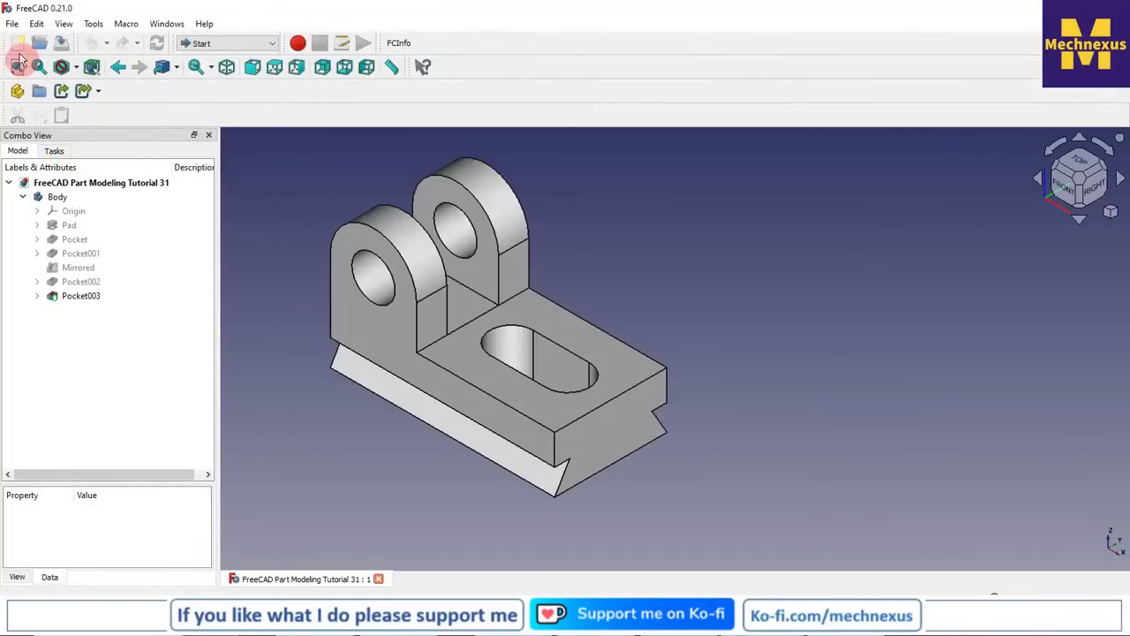
left_click(11, 25)
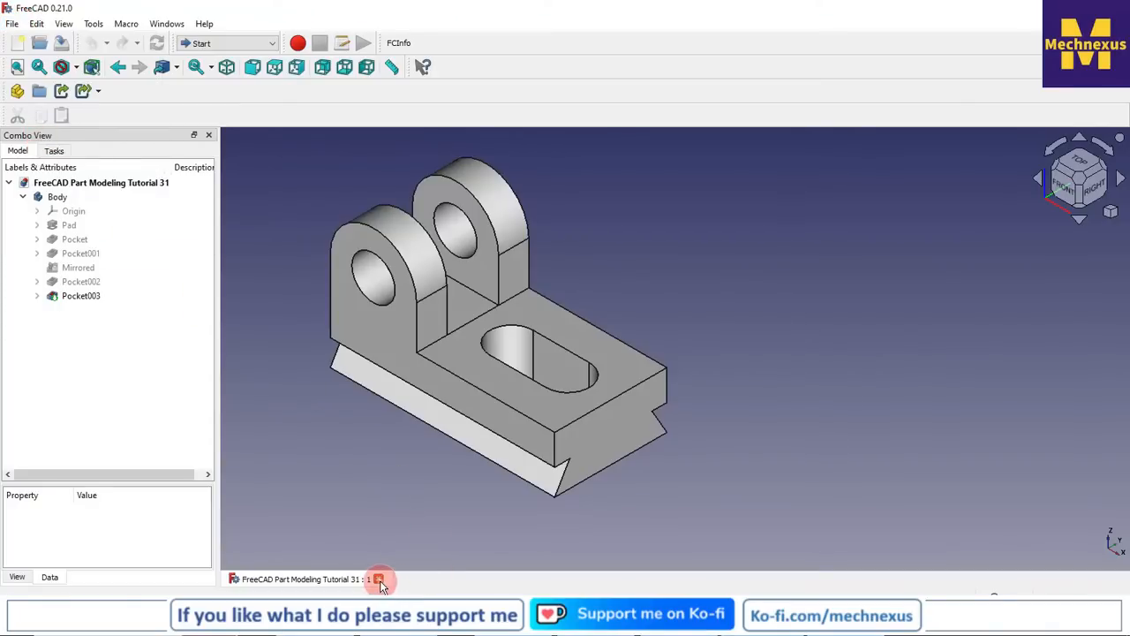
left_click(39, 42)
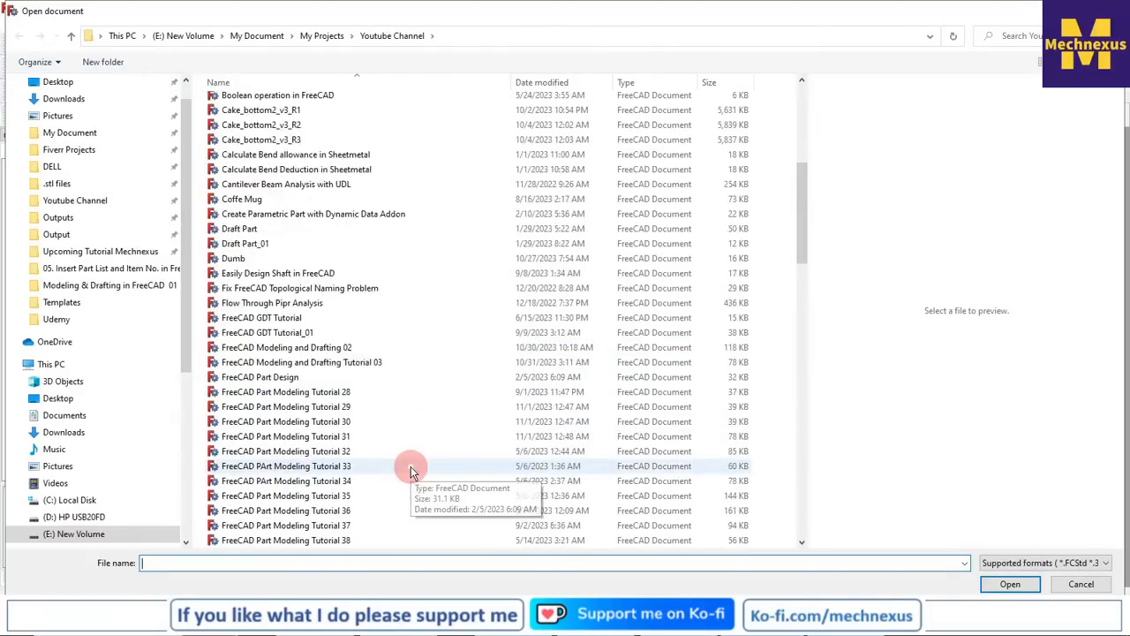
Check the preview thumbnails of Tutorials 31, 28, 29 and another, then return to File Explorer
left_click(286, 347)
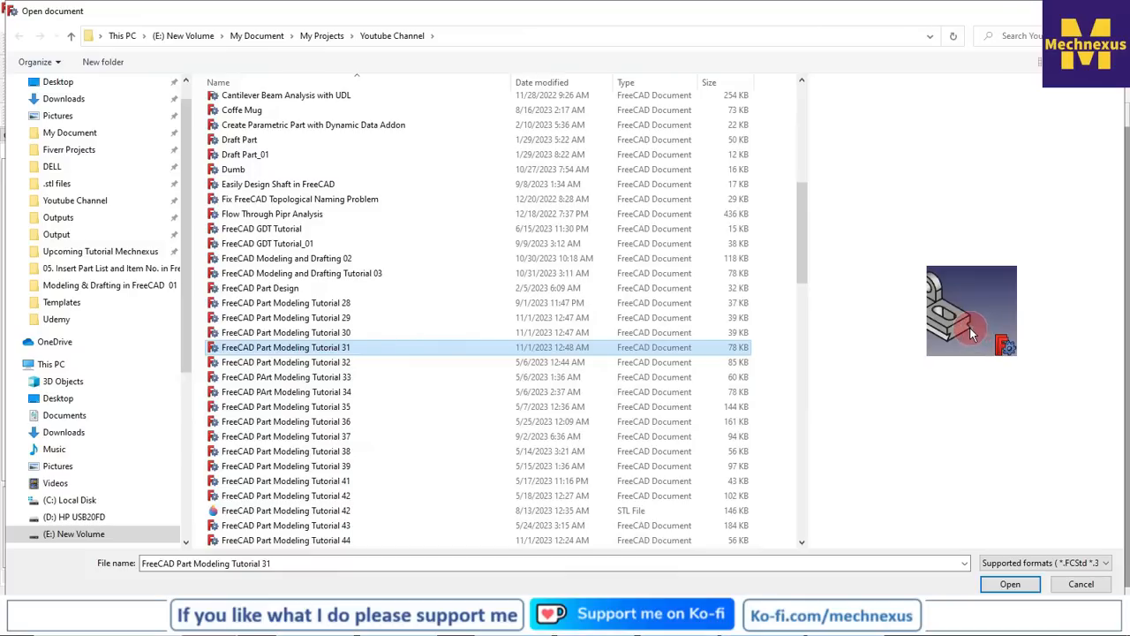
left_click(286, 302)
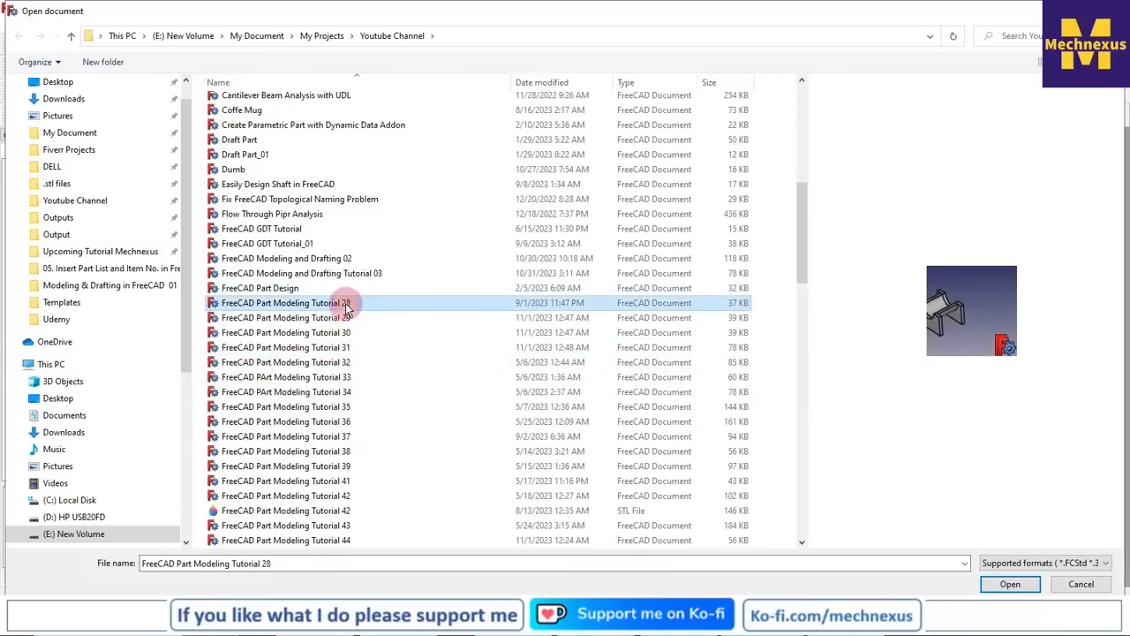
left_click(286, 318)
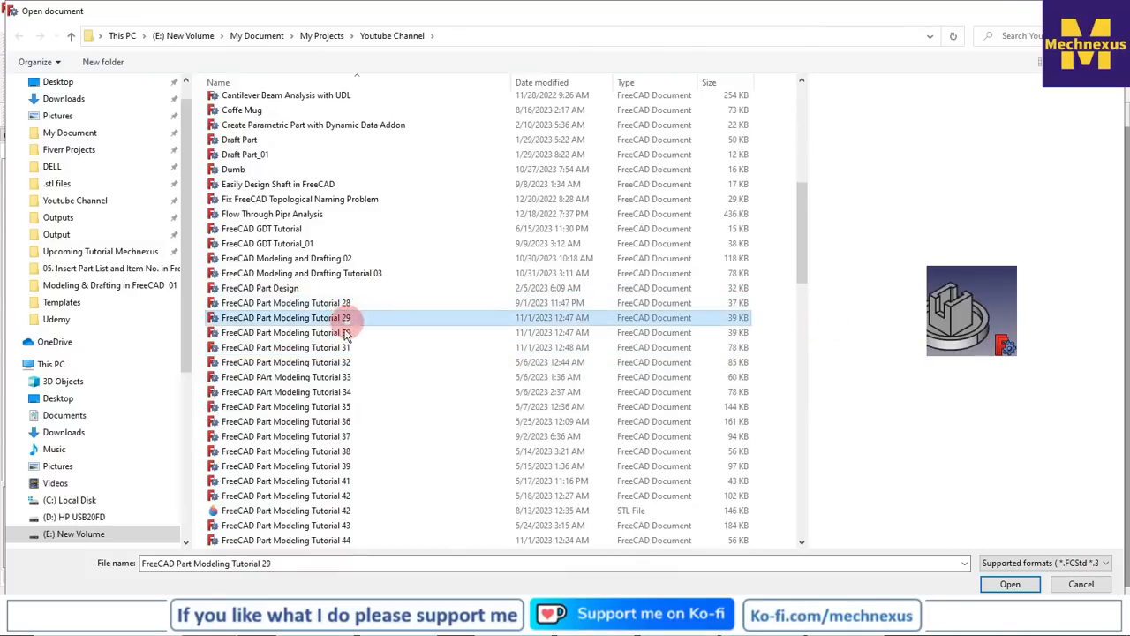
left_click(286, 346)
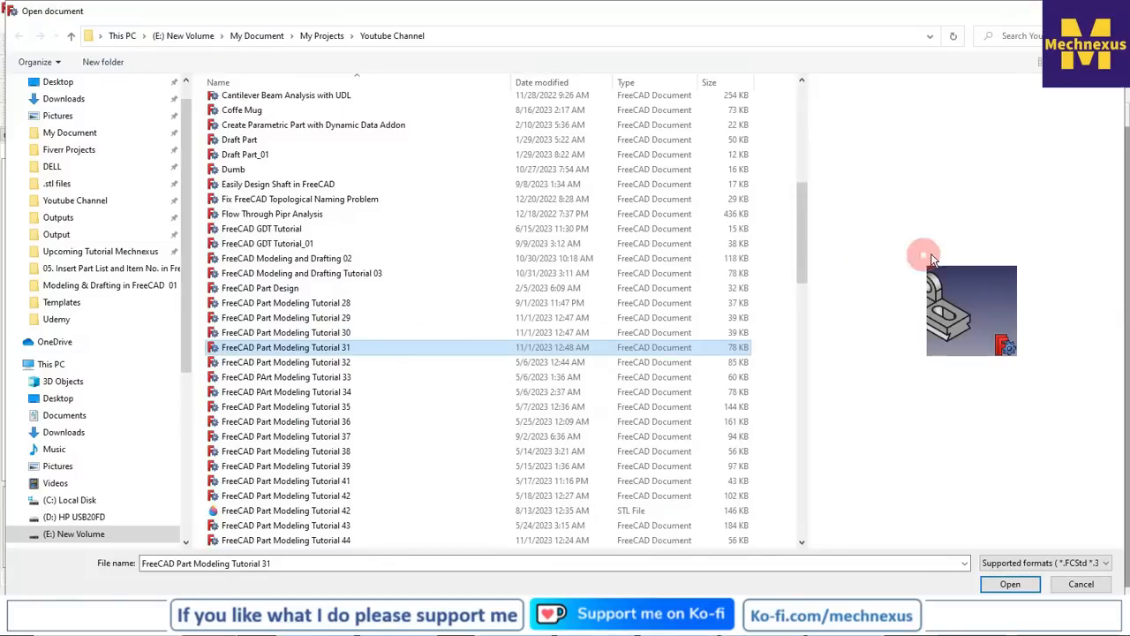
left_click(1010, 583)
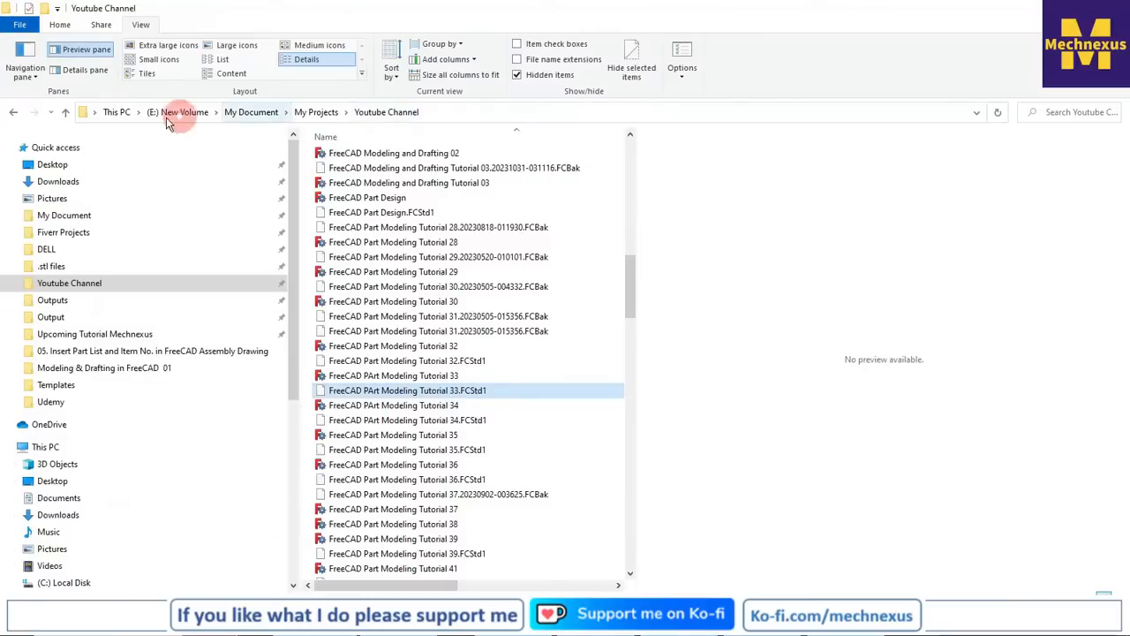
mouse_move(558, 336)
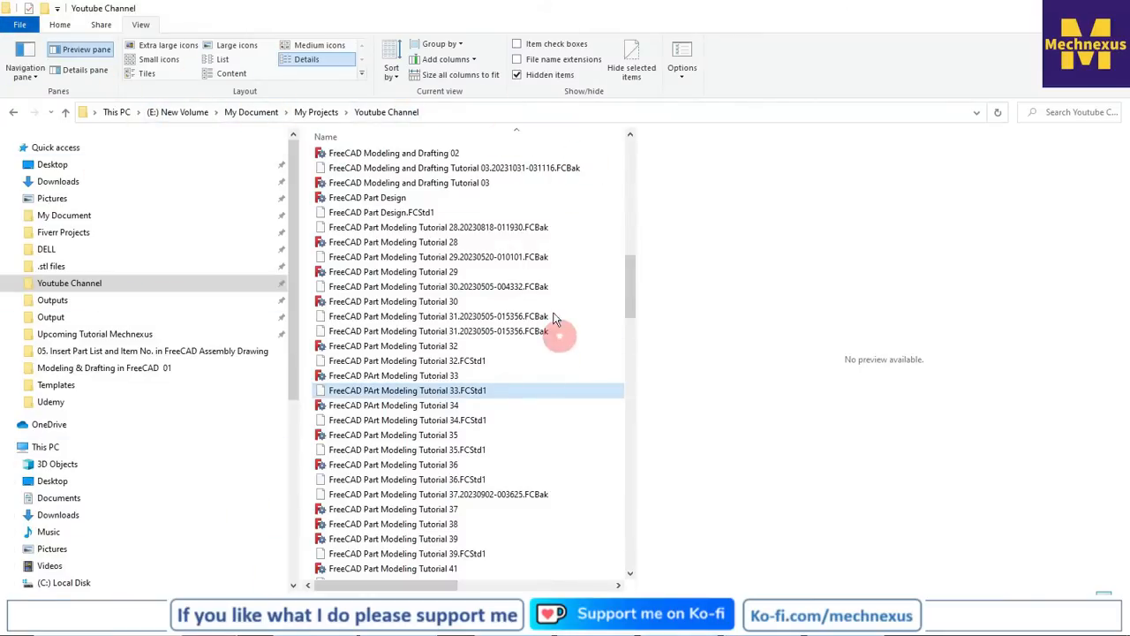
Preview the thumbnails of Tutorials 28, 29 and 30 in File Explorer's Preview pane
left_click(392, 242)
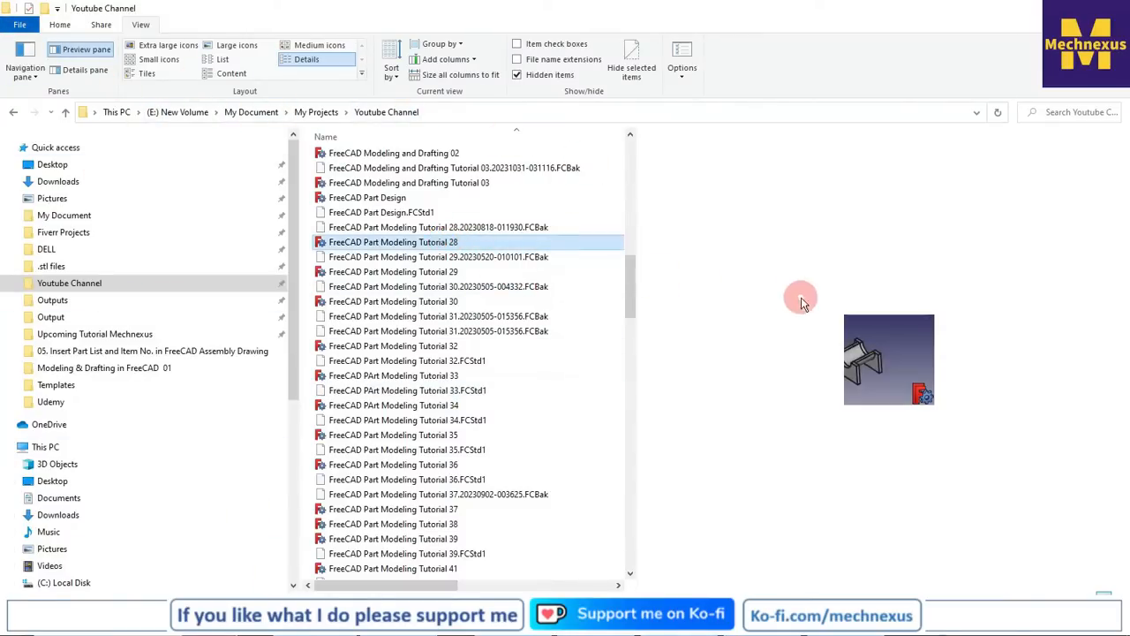
left_click(392, 272)
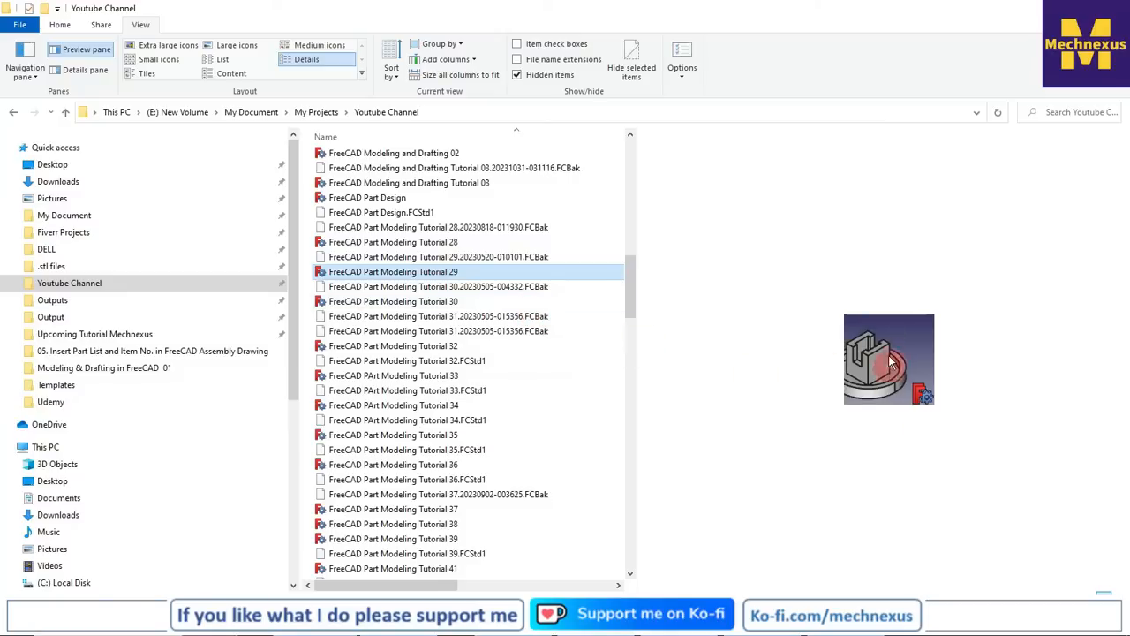
left_click(392, 344)
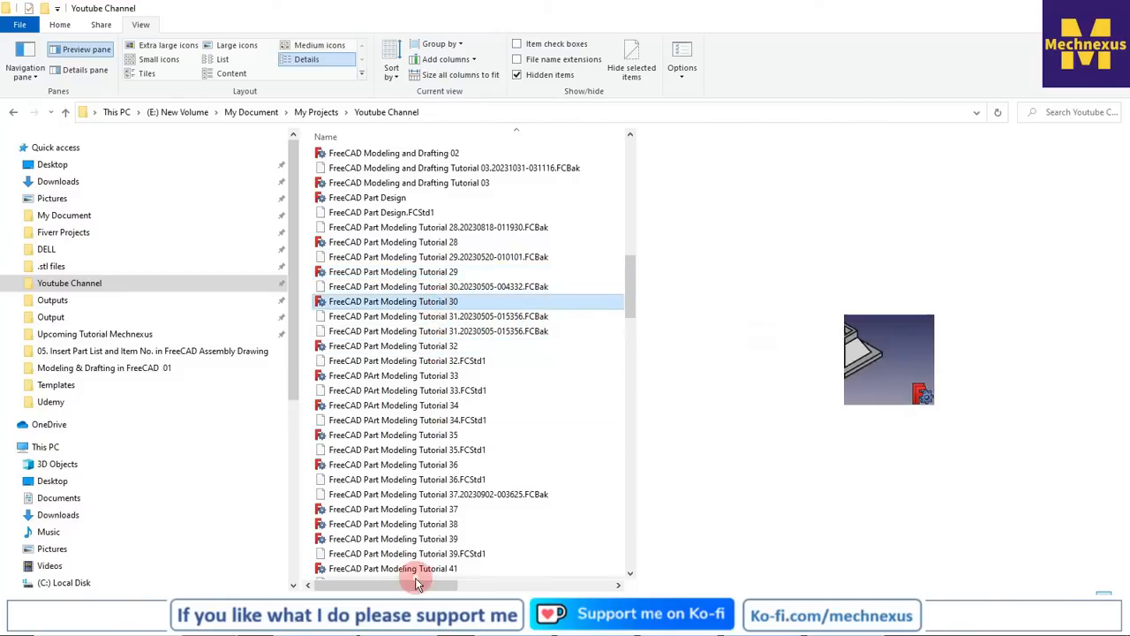
scroll("down", 3)
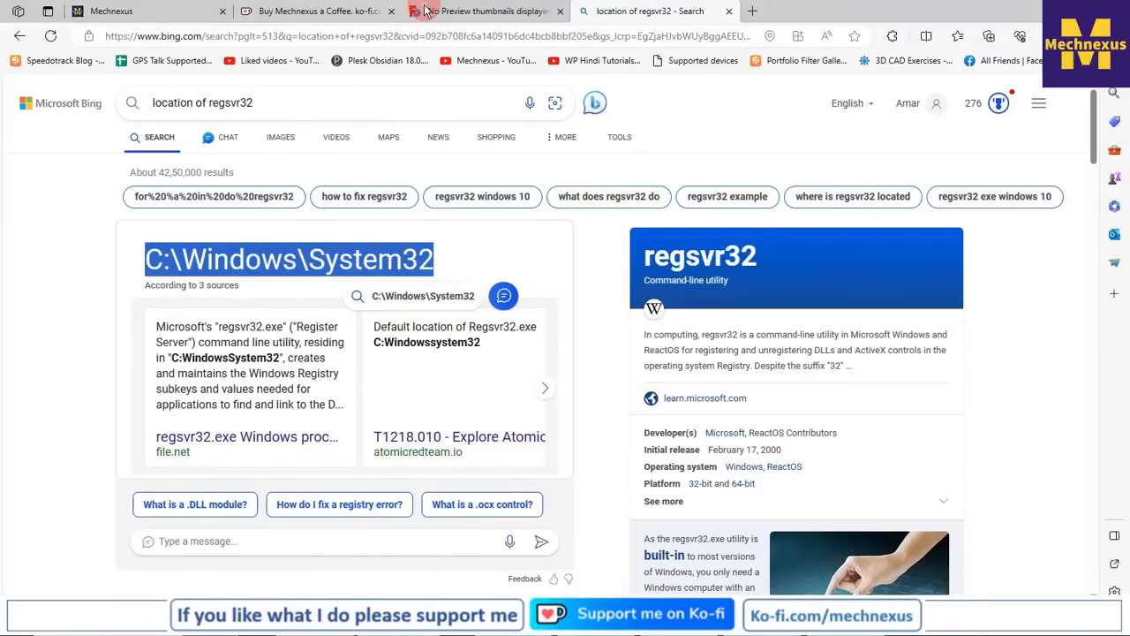
Return to the FreeCAD forum thread on missing Explorer preview thumbnails
left_click(484, 10)
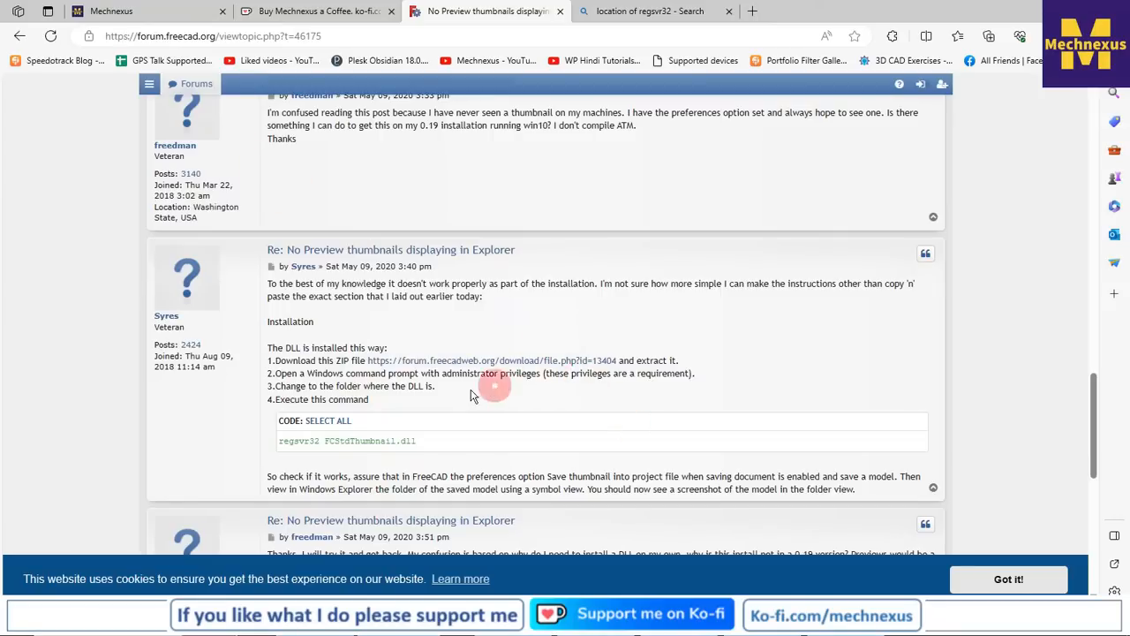
mouse_move(433, 371)
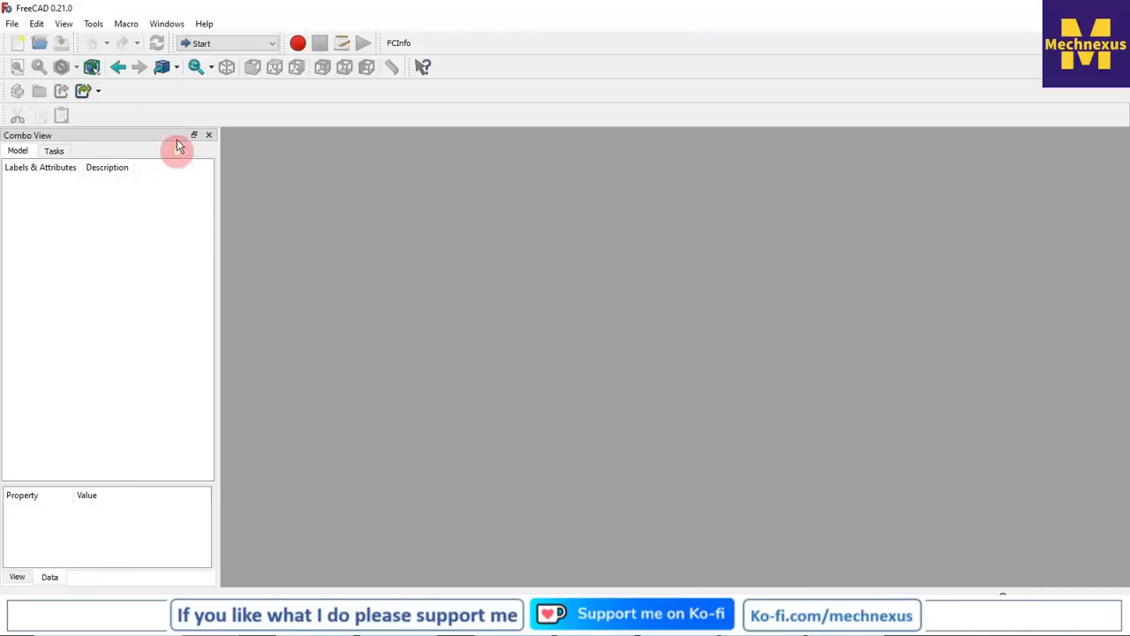
Open FreeCAD Part Modeling Tutorial 31 from the File menu
left_click(13, 25)
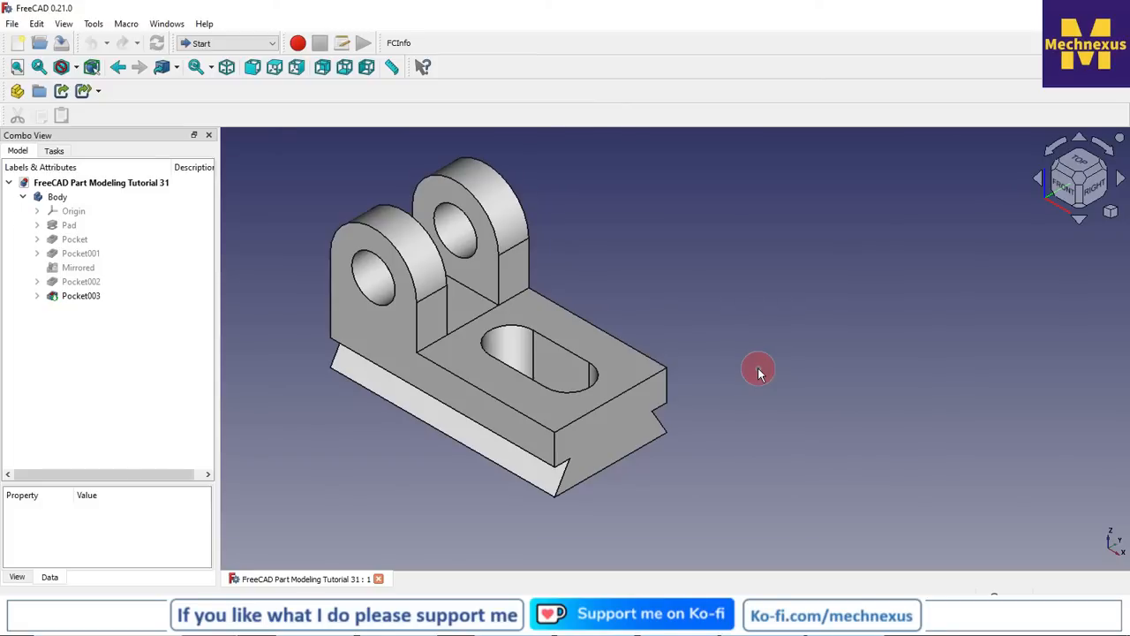
mouse_move(766, 371)
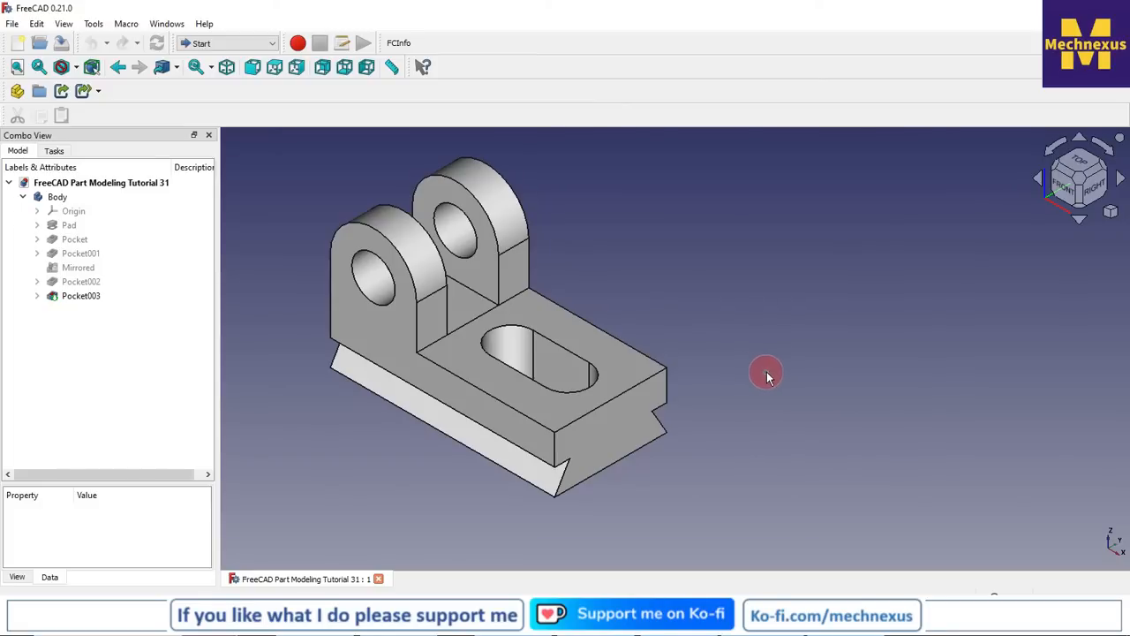